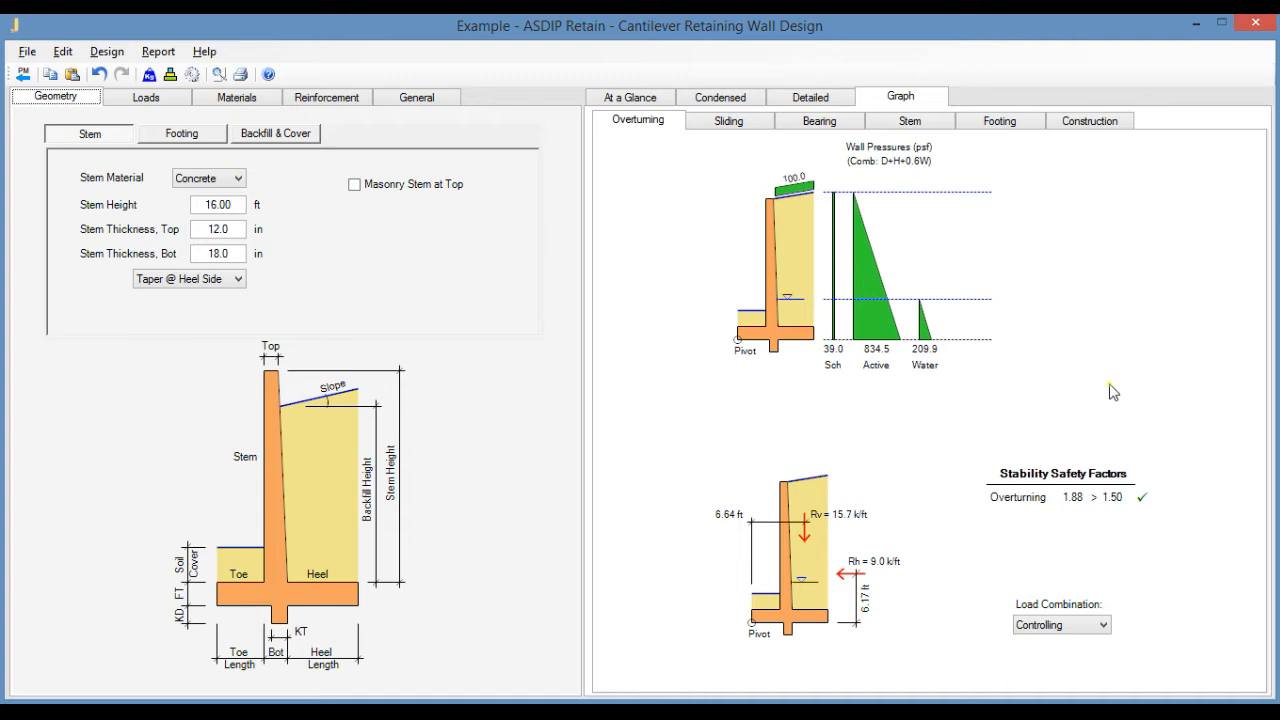
mouse_move(780, 330)
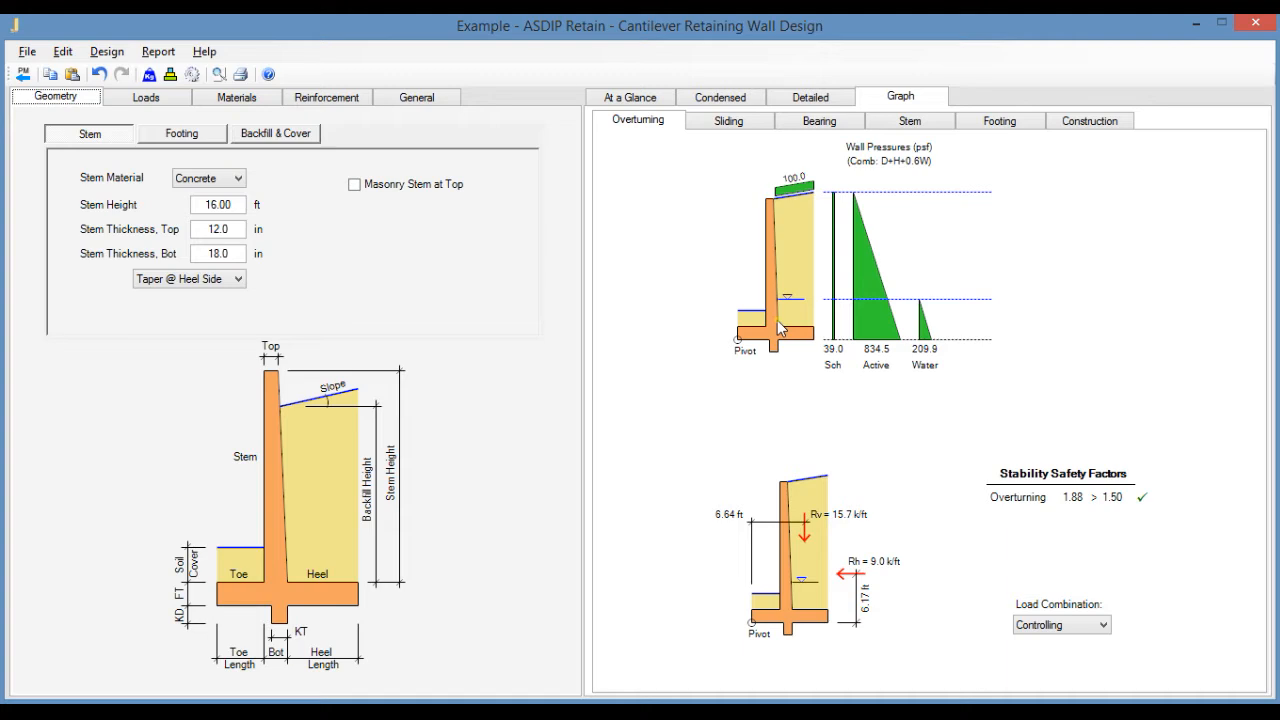
mouse_move(480, 302)
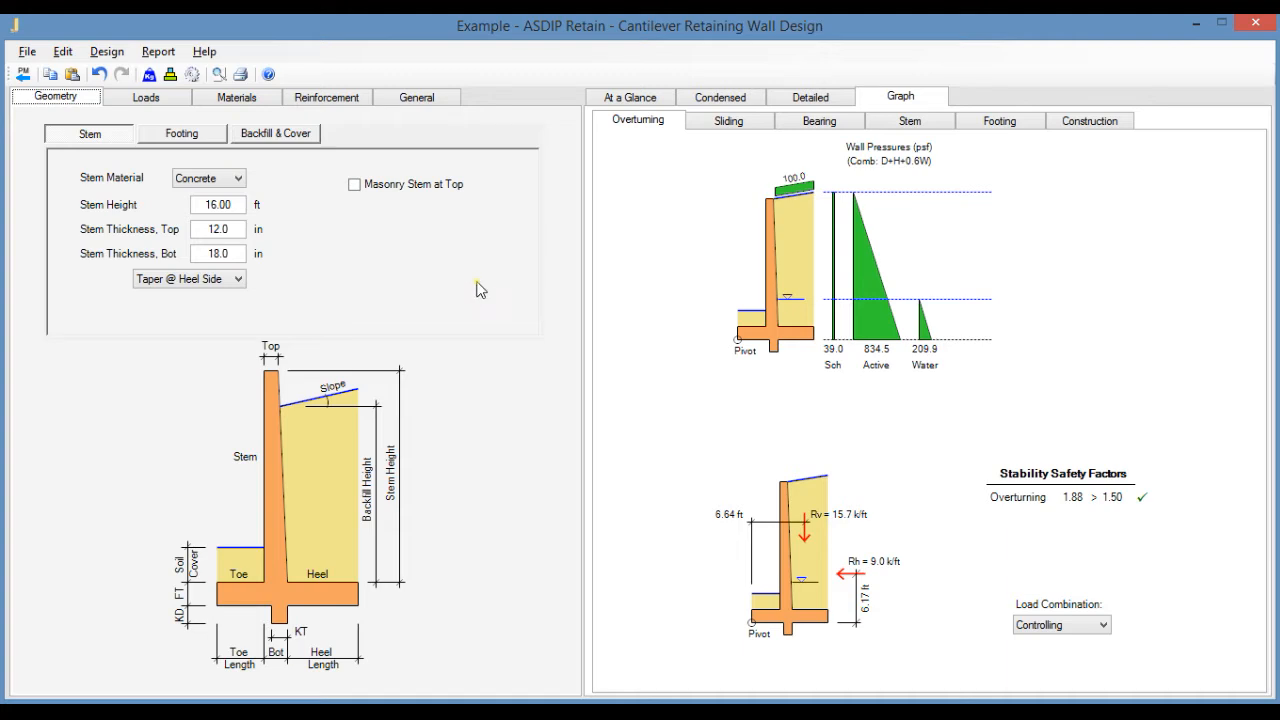
mouse_move(436, 316)
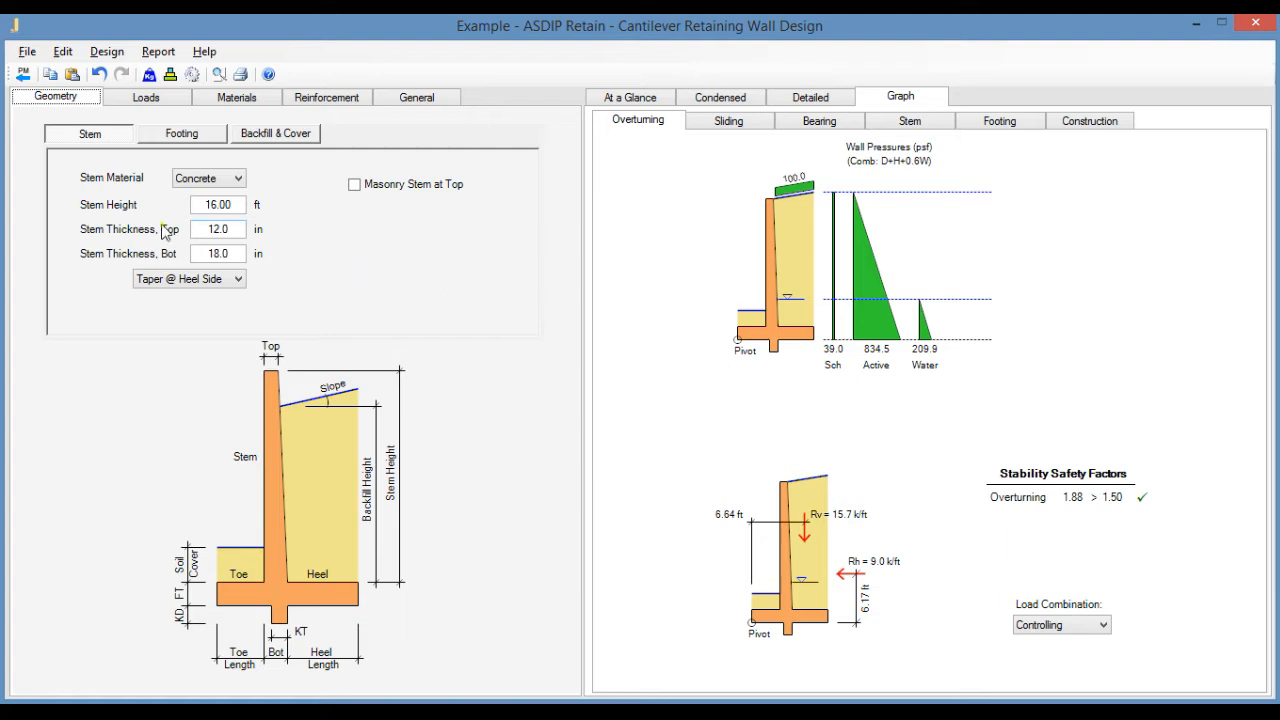
Show the Backfill loads with 120 pcf density, Coulomb active theory, 28° friction and 5 ft water table.
left_click(216, 204)
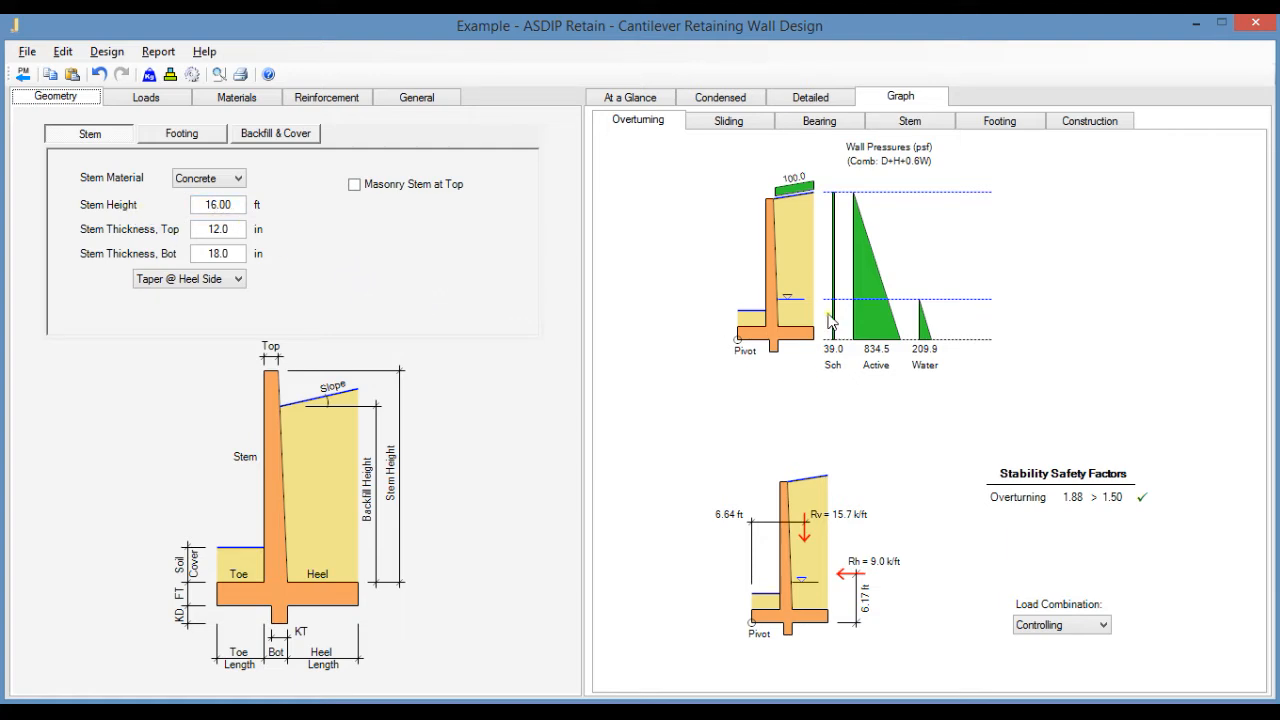
mouse_move(876, 364)
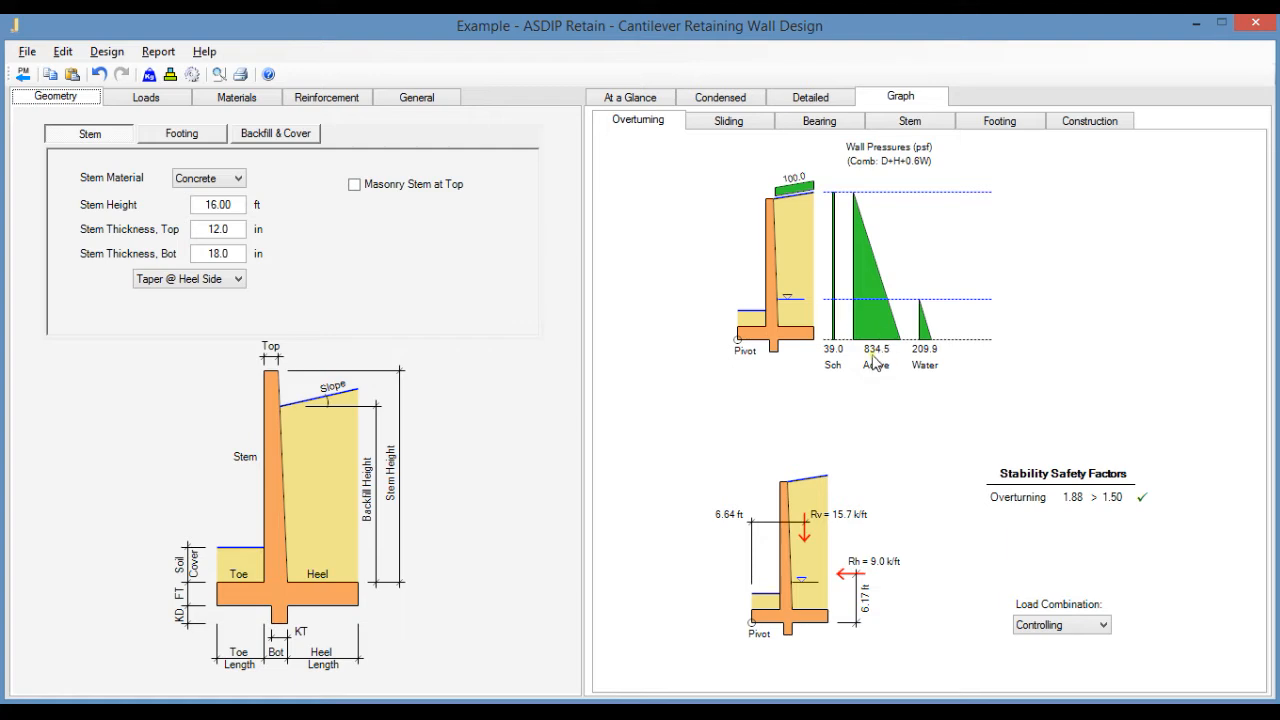
mouse_move(918, 296)
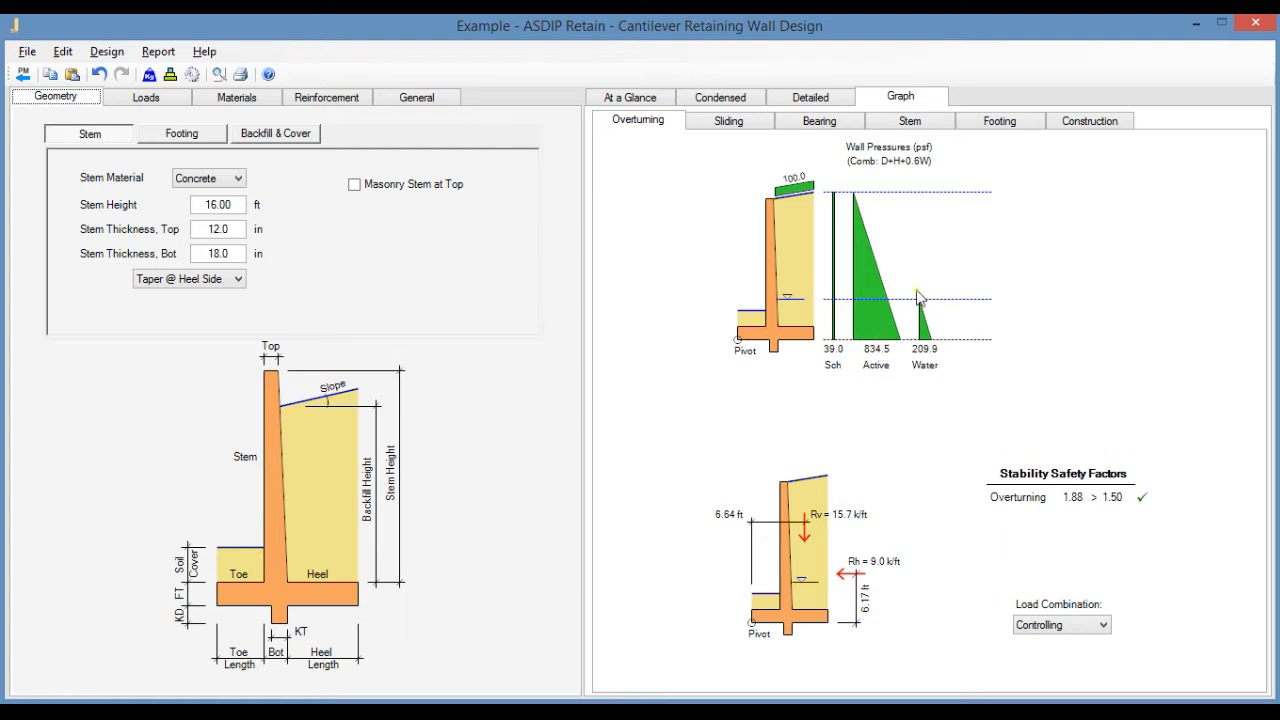
mouse_move(936, 344)
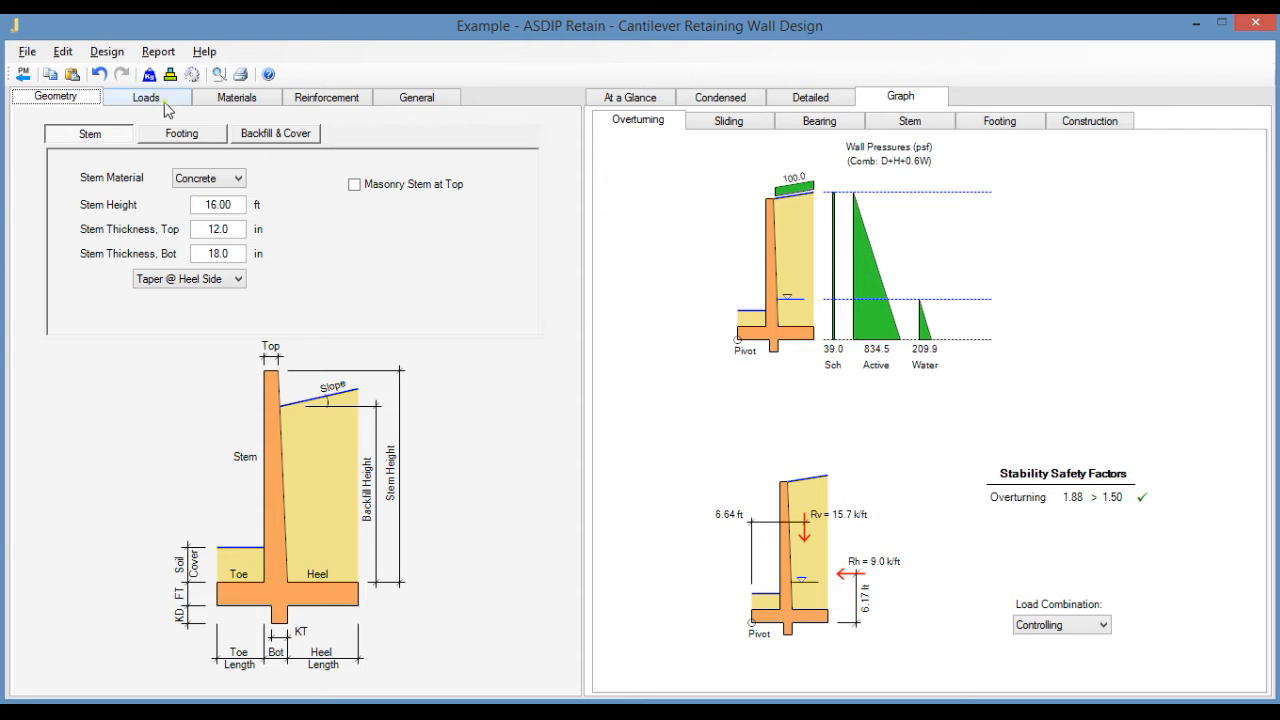
left_click(144, 96)
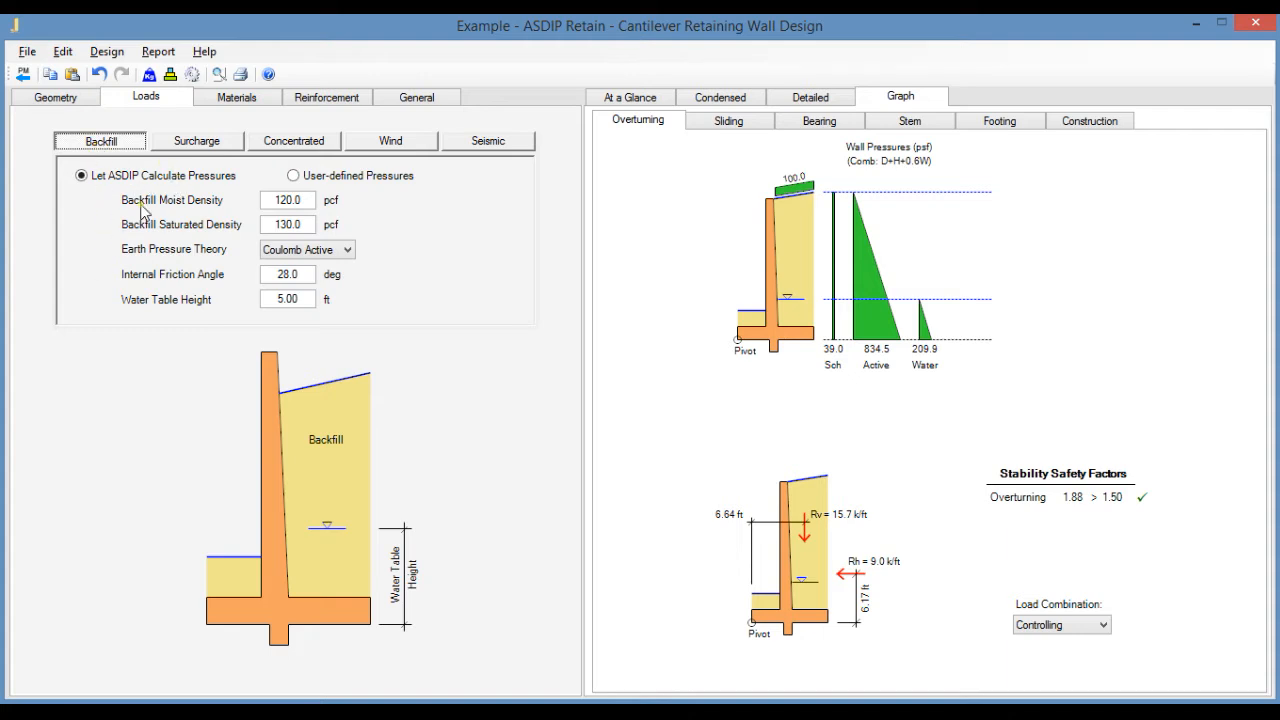
mouse_move(144, 188)
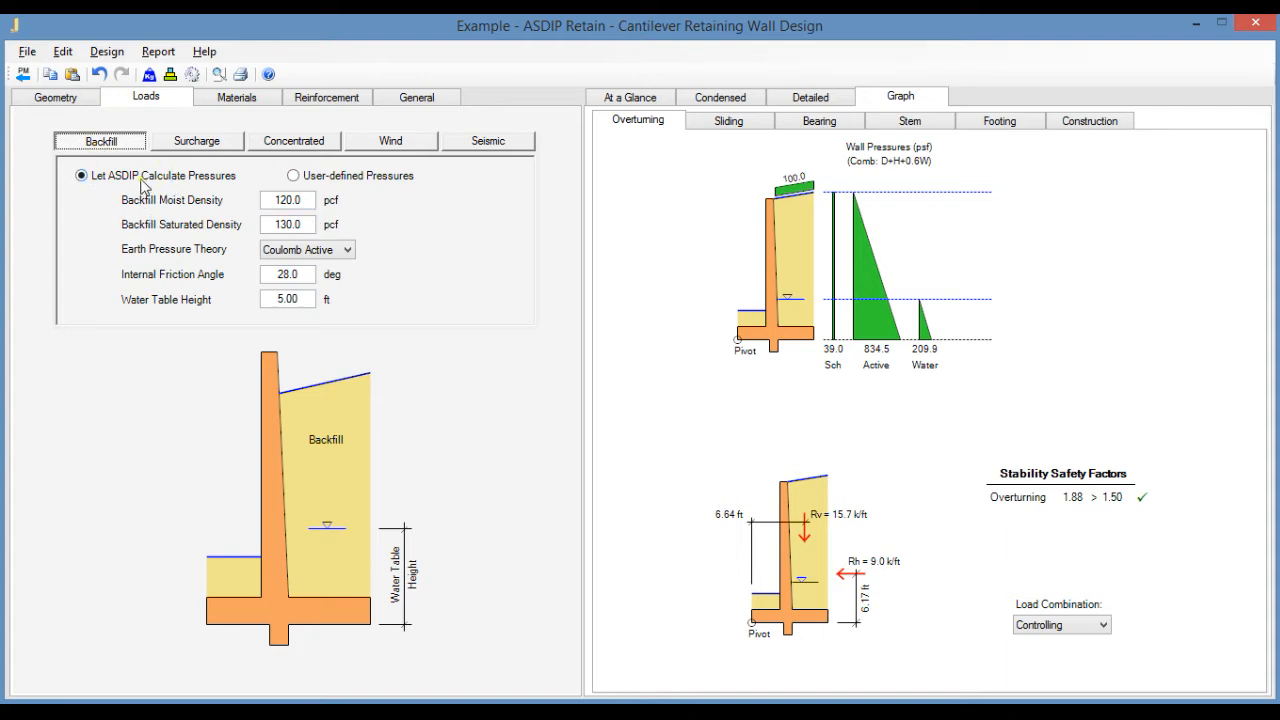
mouse_move(220, 196)
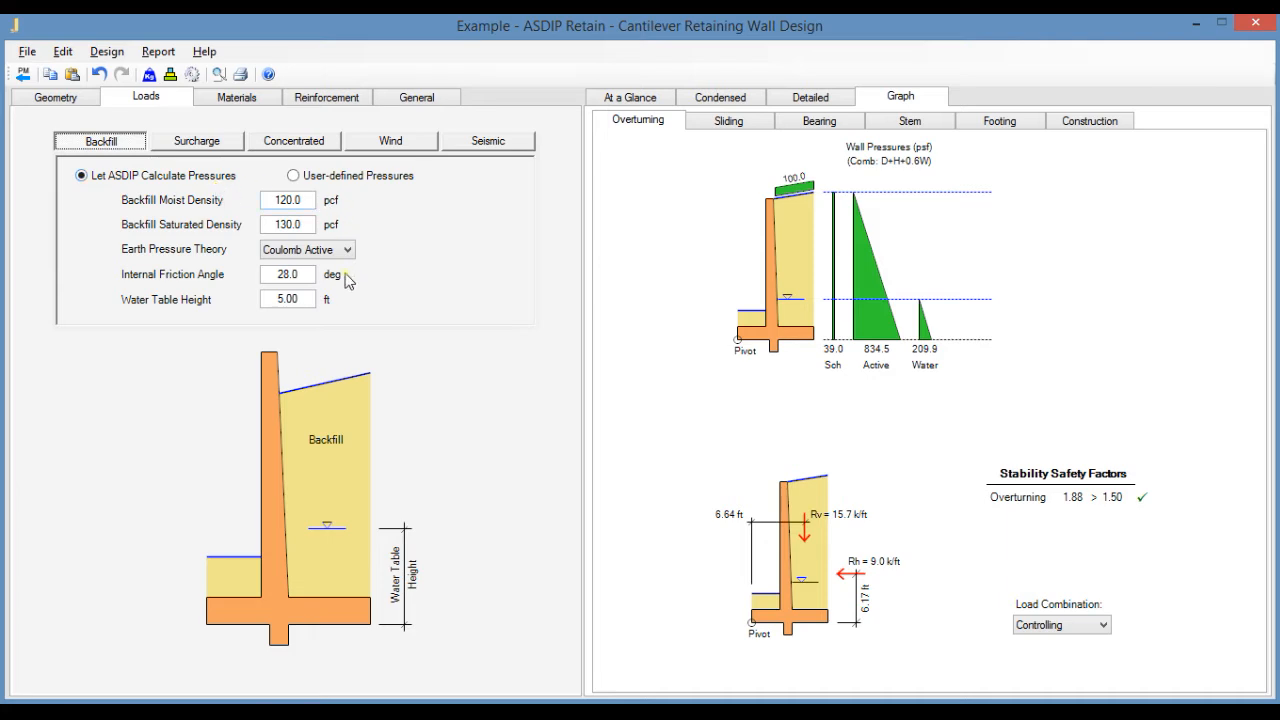
mouse_move(384, 220)
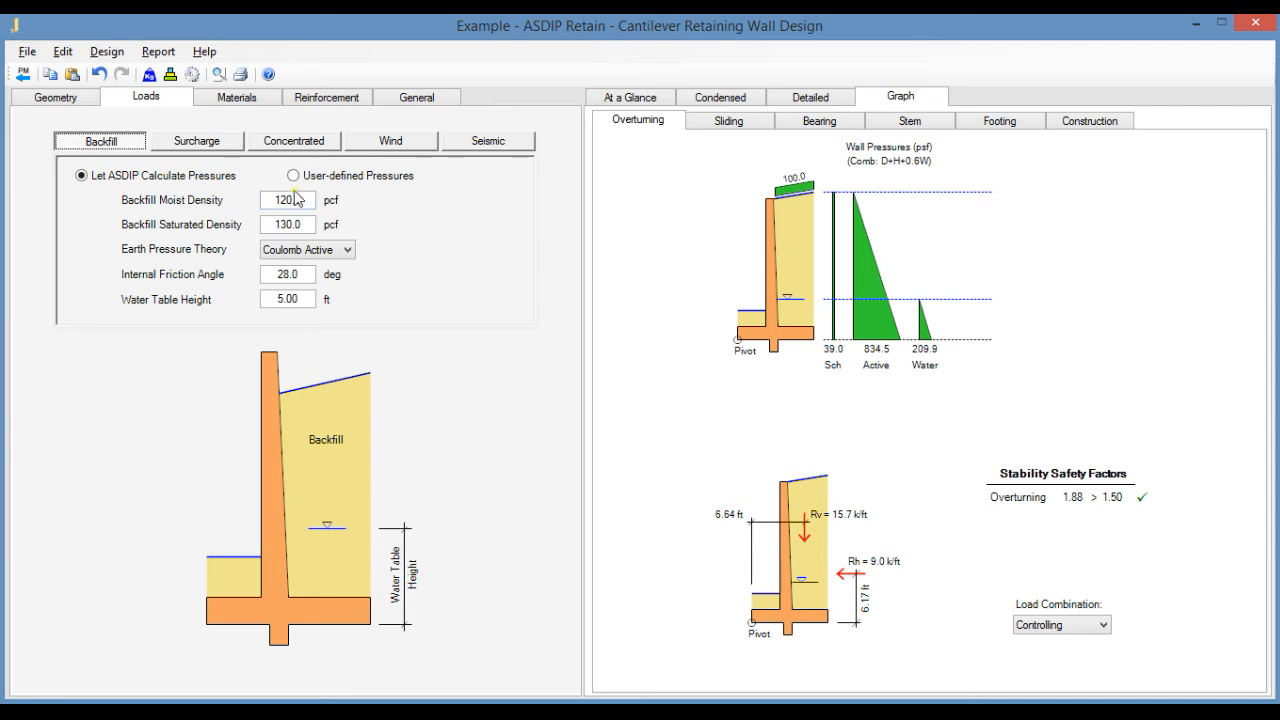
mouse_move(420, 198)
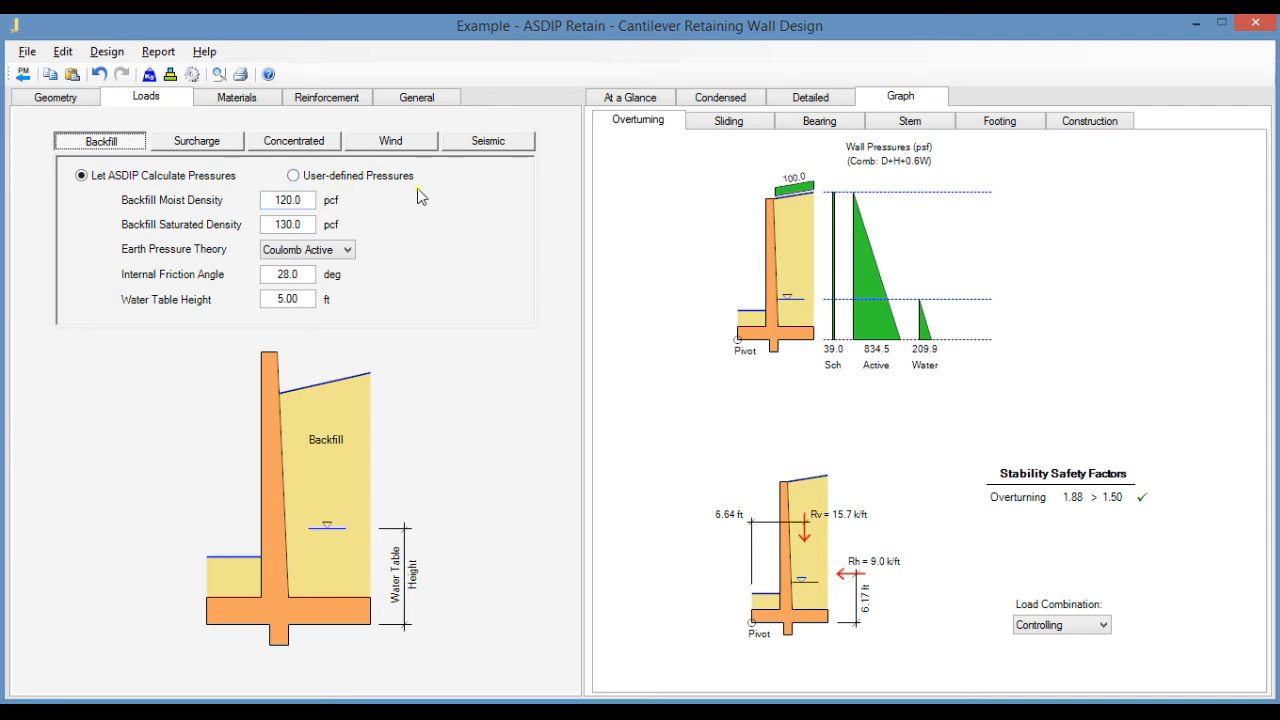
mouse_move(164, 332)
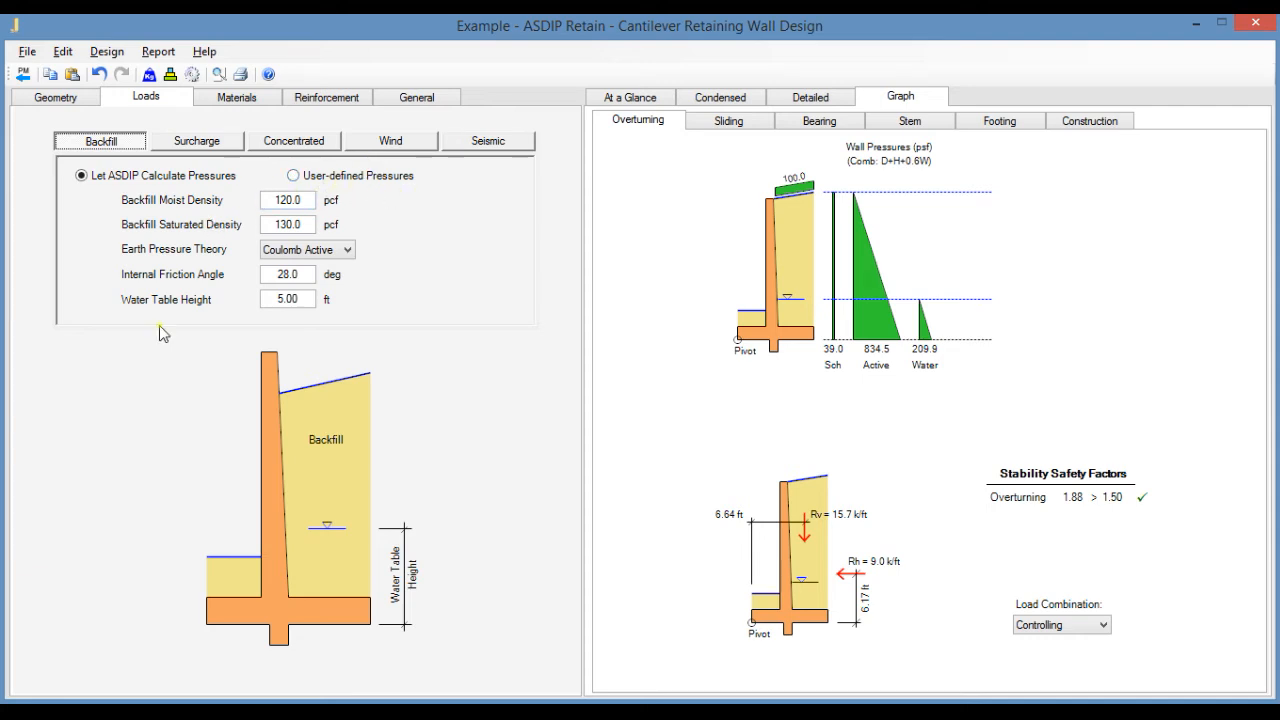
mouse_move(196, 218)
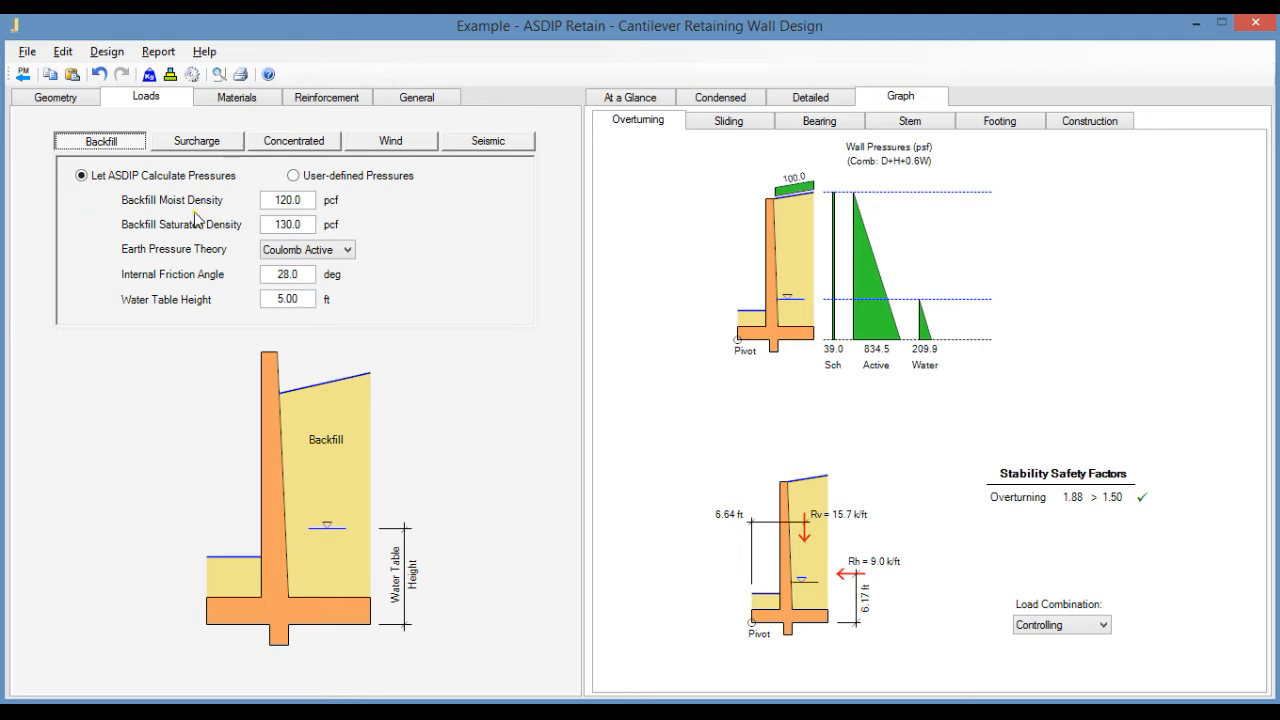
mouse_move(222, 230)
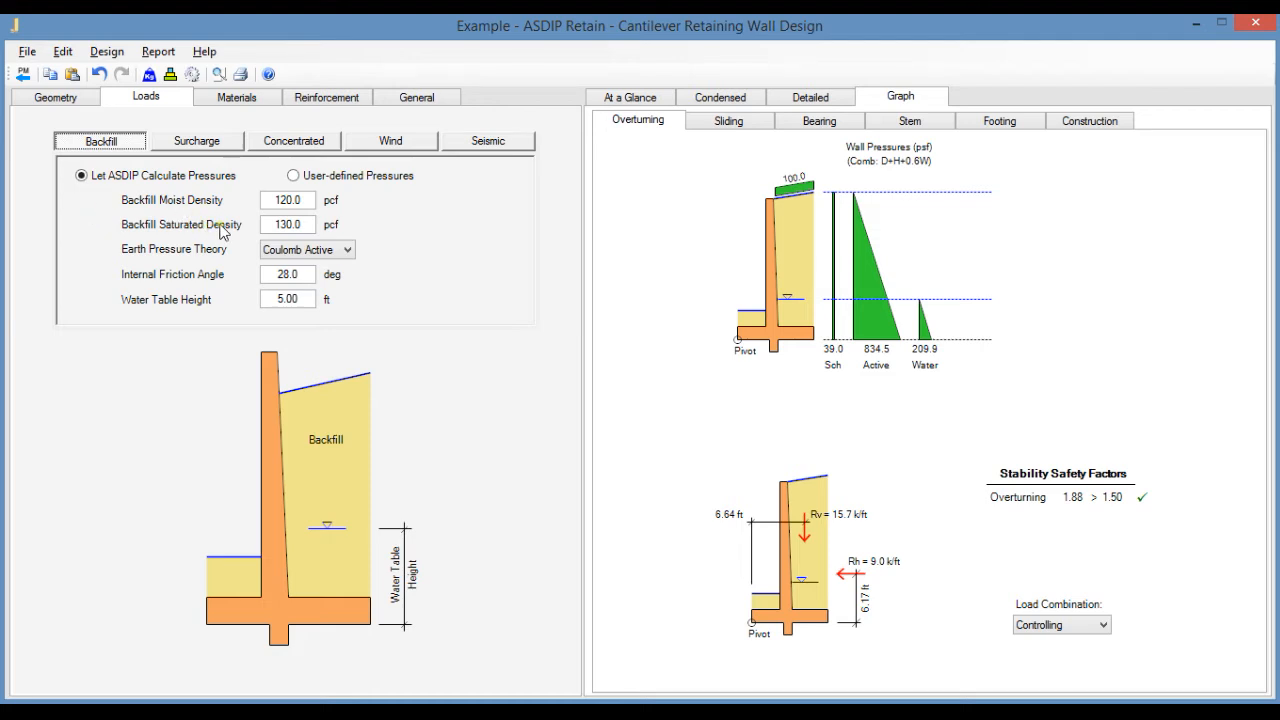
mouse_move(224, 228)
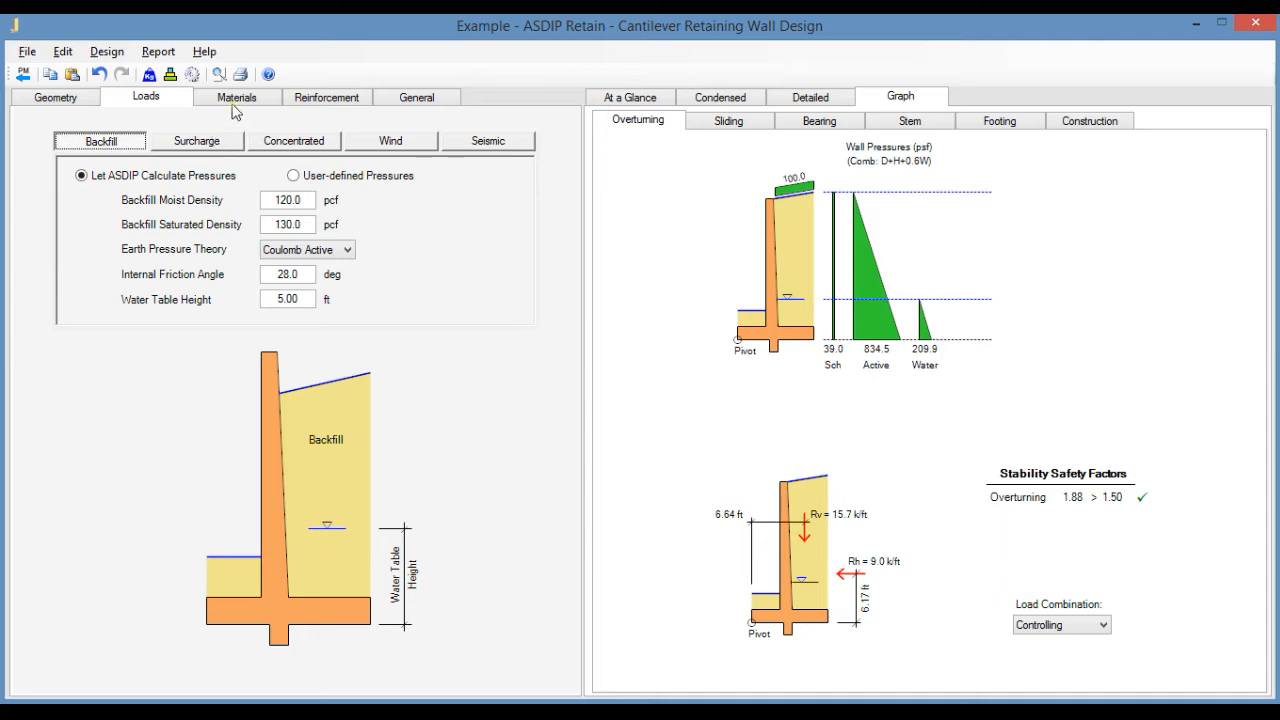
mouse_move(204, 204)
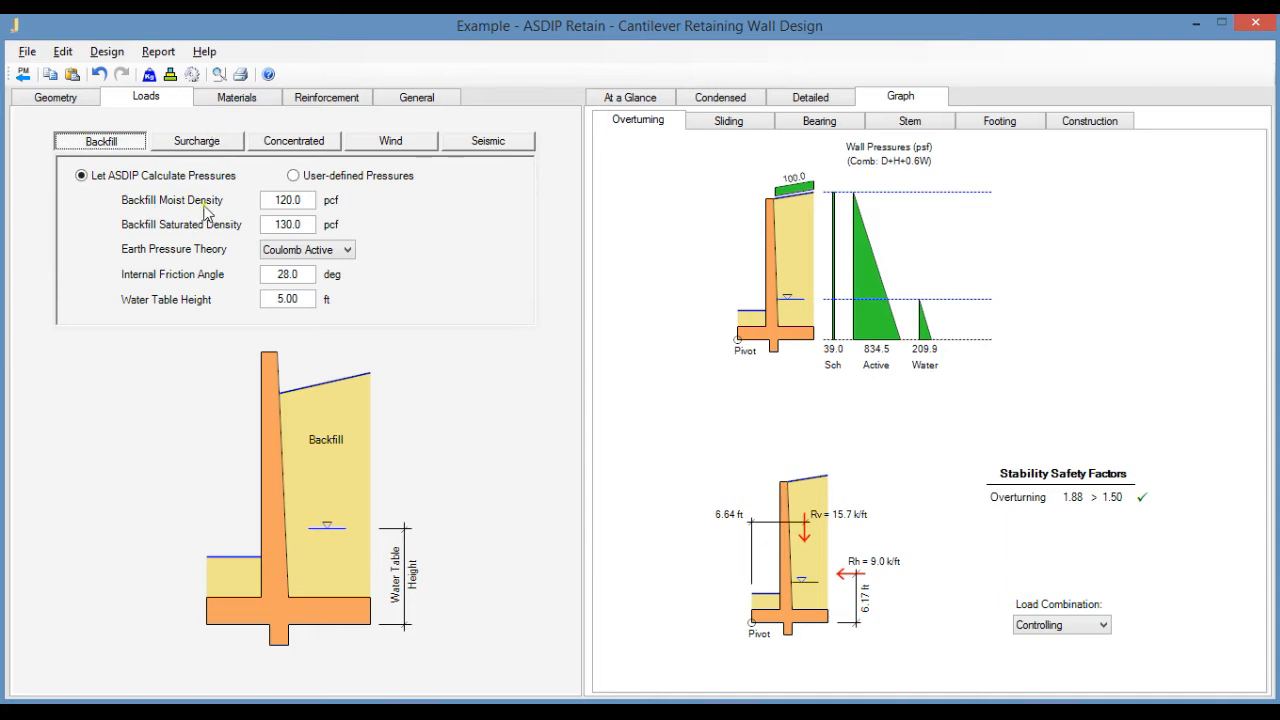
mouse_move(236, 230)
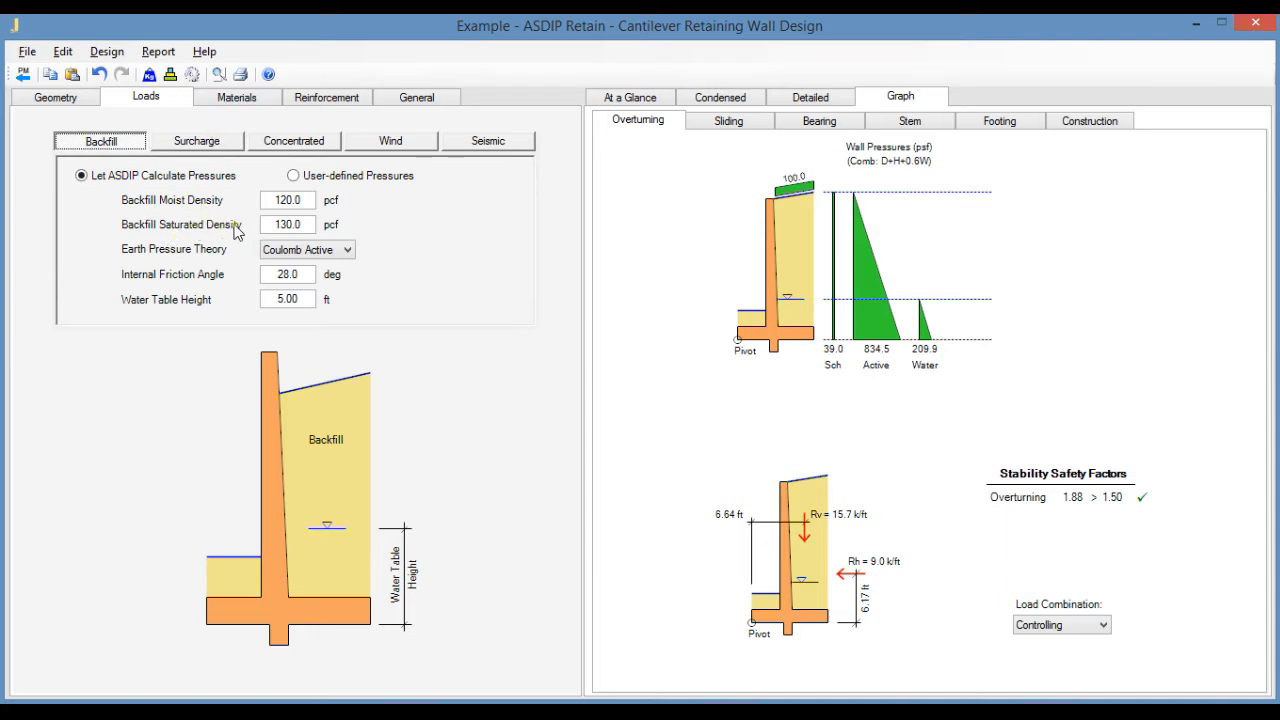
mouse_move(226, 292)
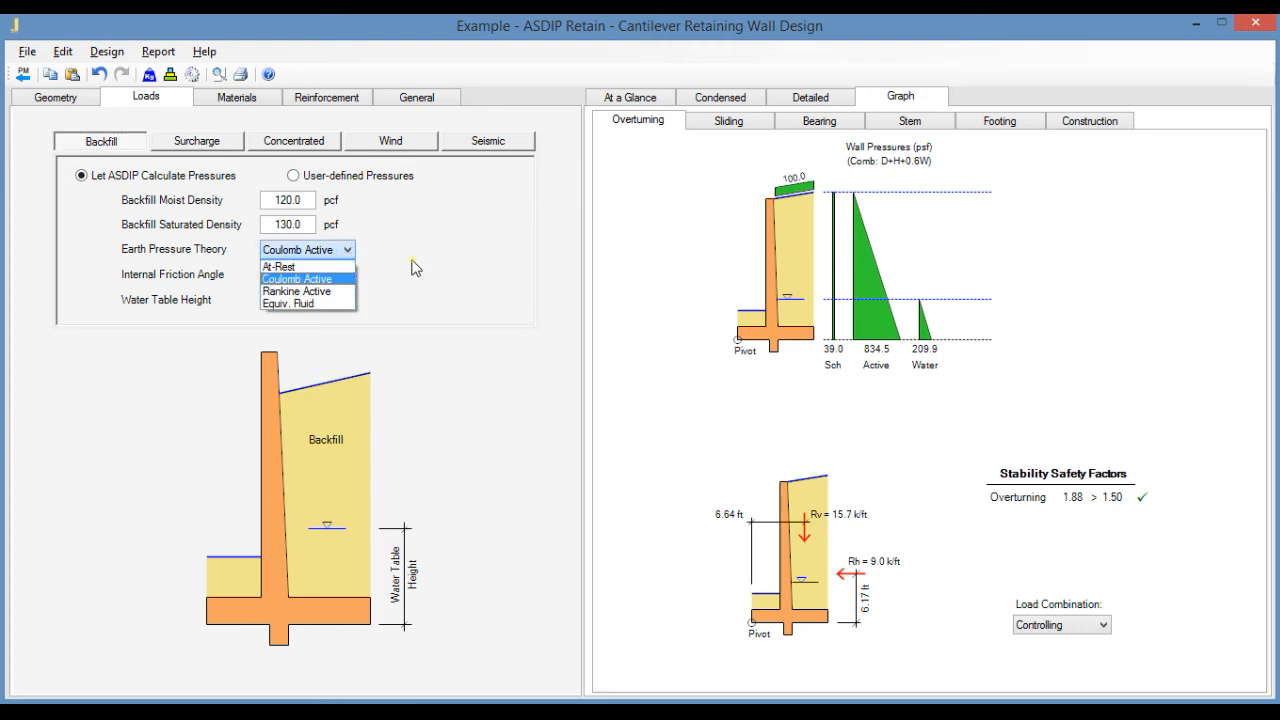
left_click(296, 278)
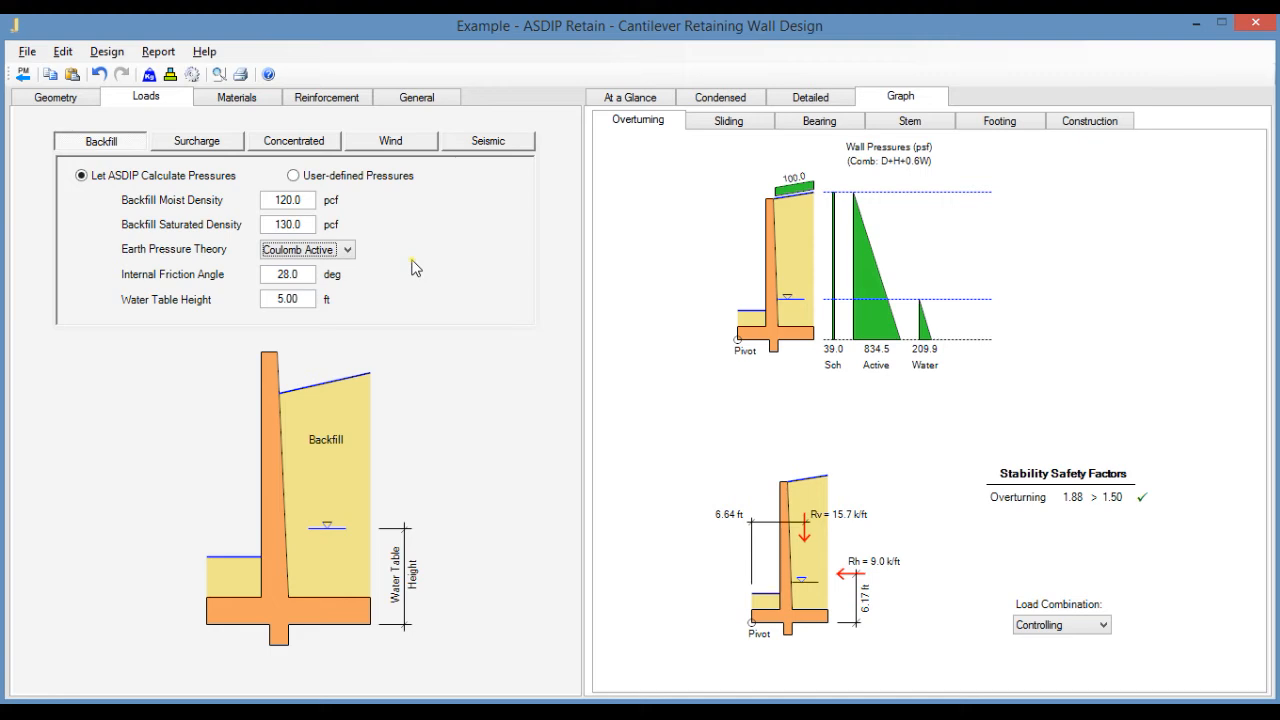
mouse_move(838, 248)
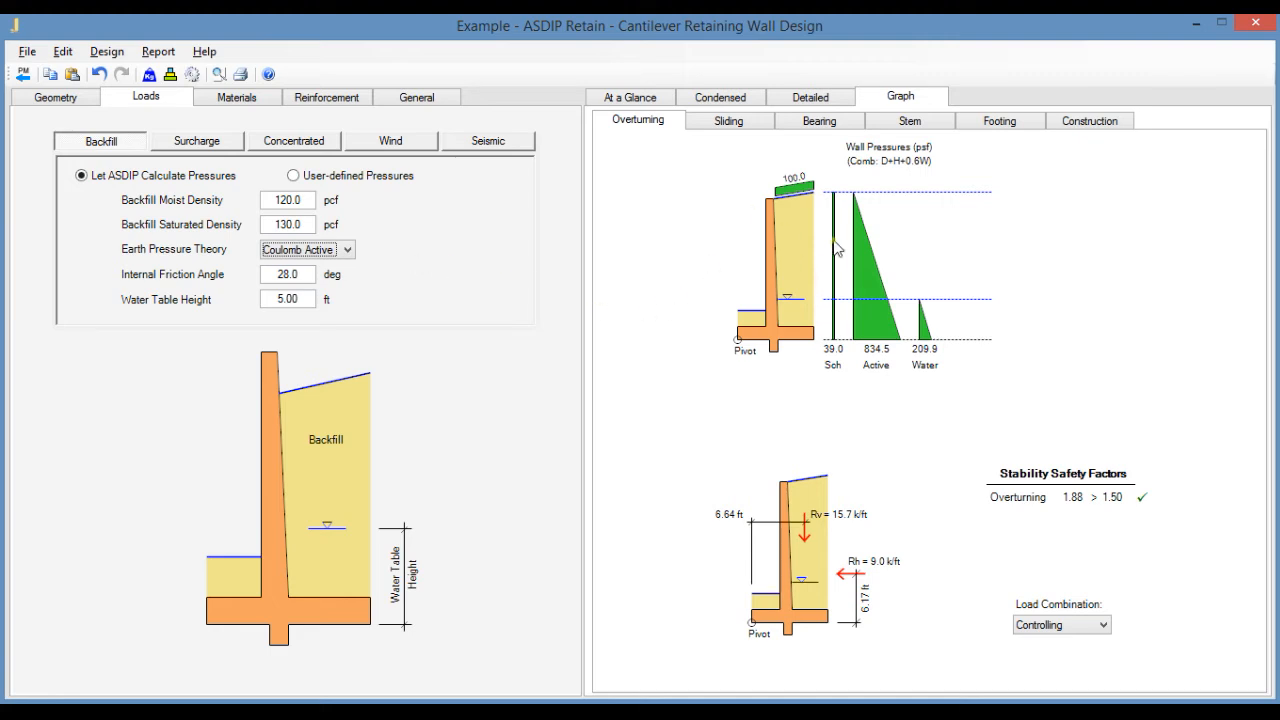
mouse_move(850, 210)
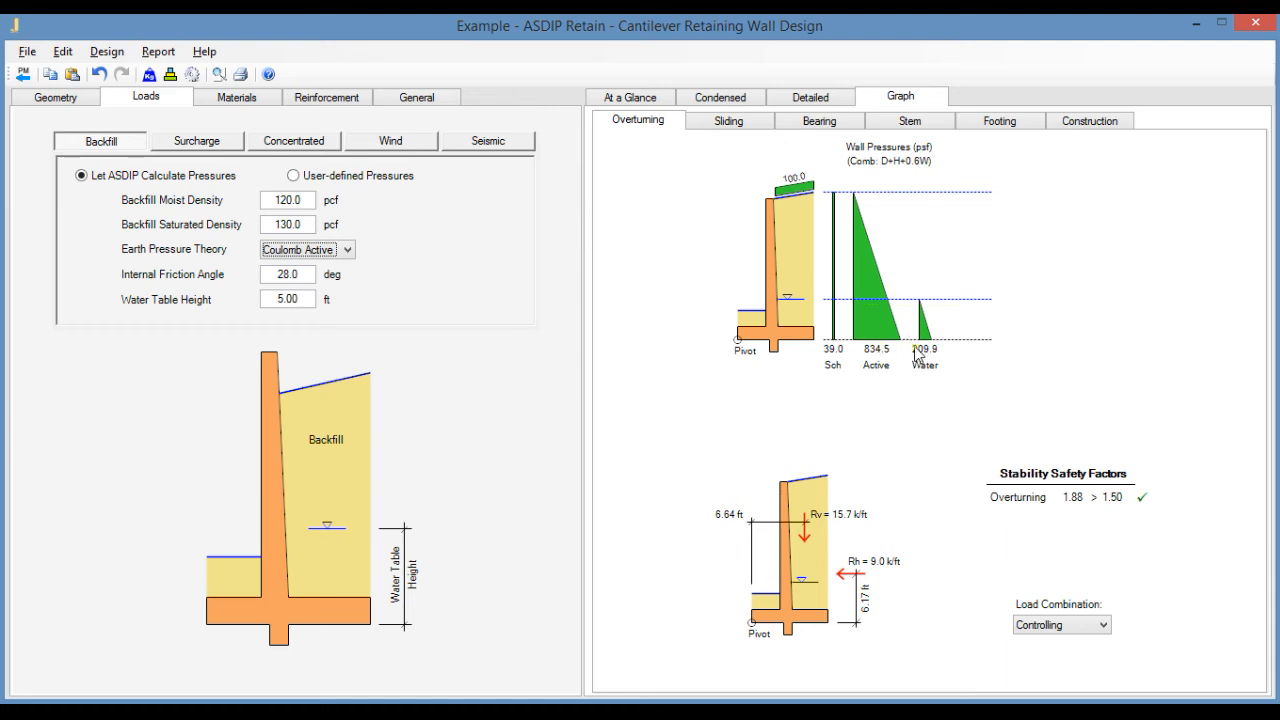
mouse_move(878, 360)
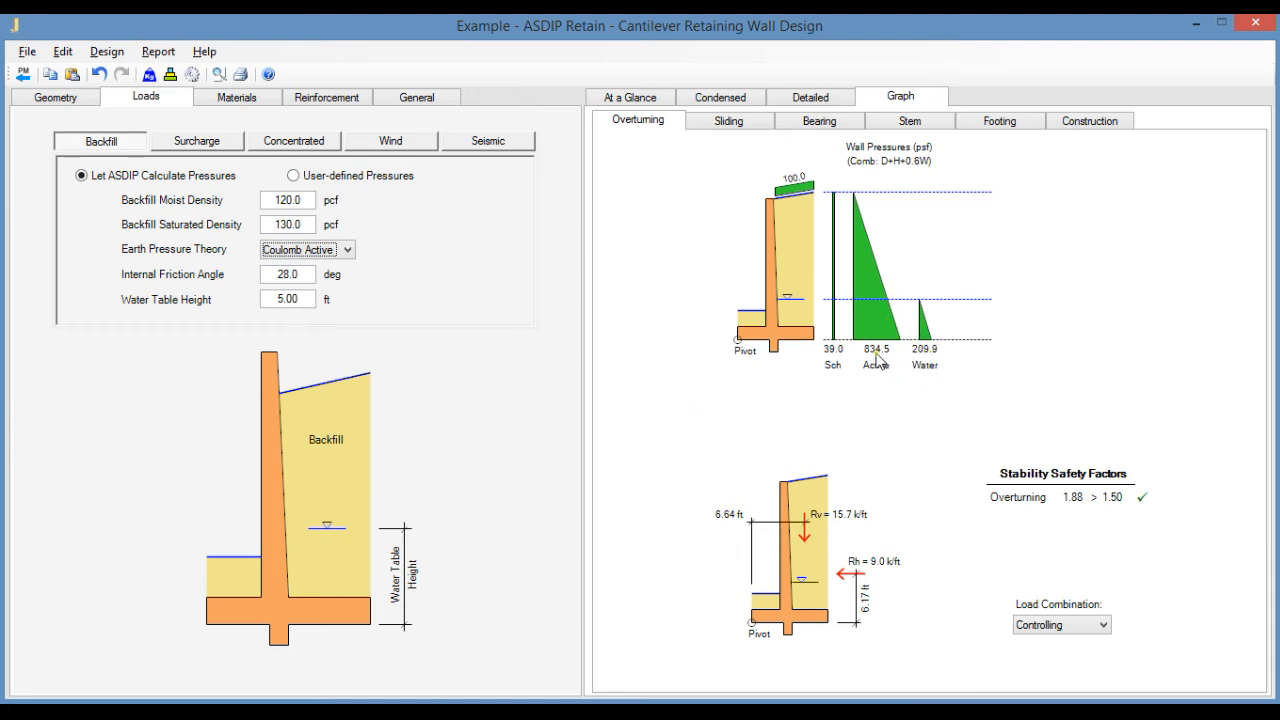
left_click(308, 248)
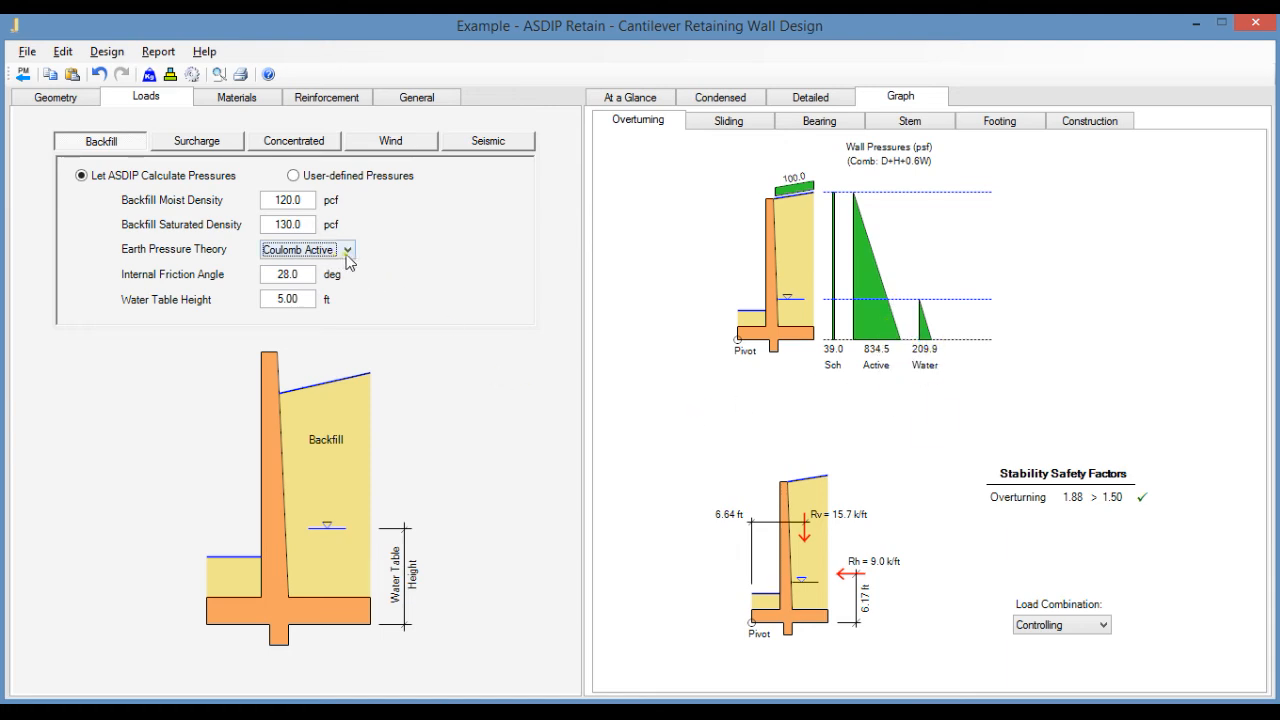
mouse_move(470, 296)
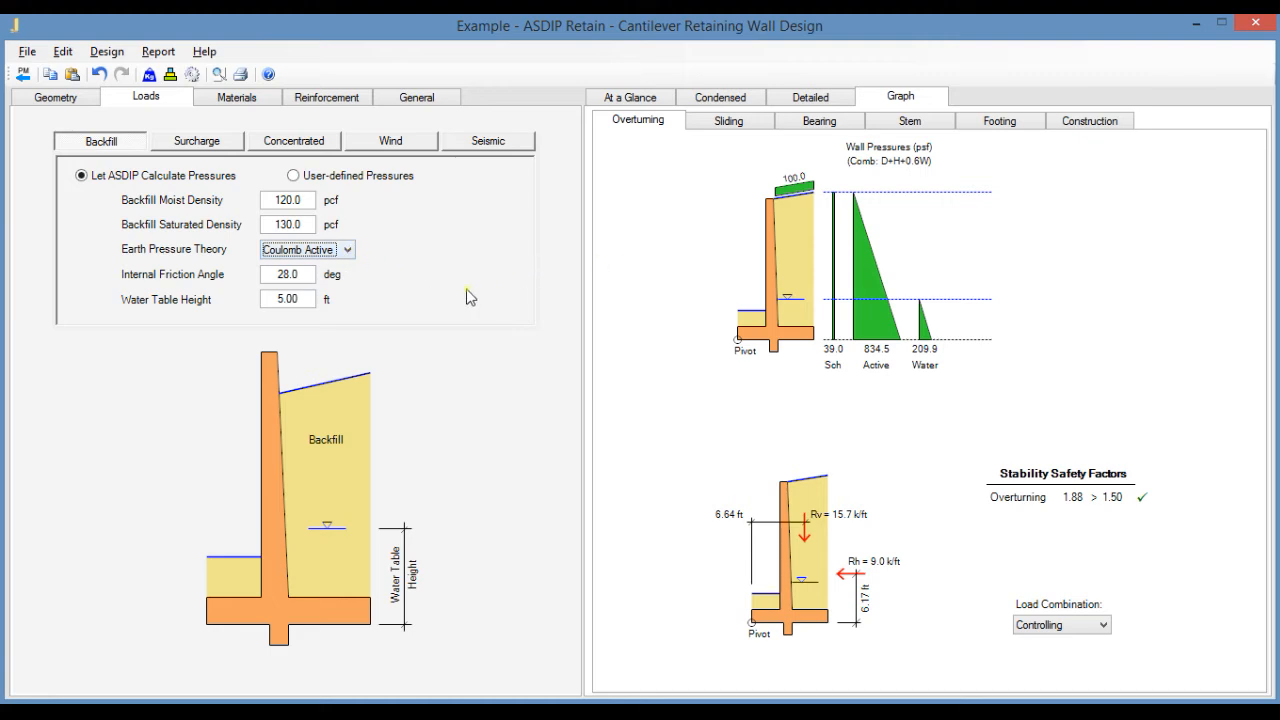
mouse_move(432, 292)
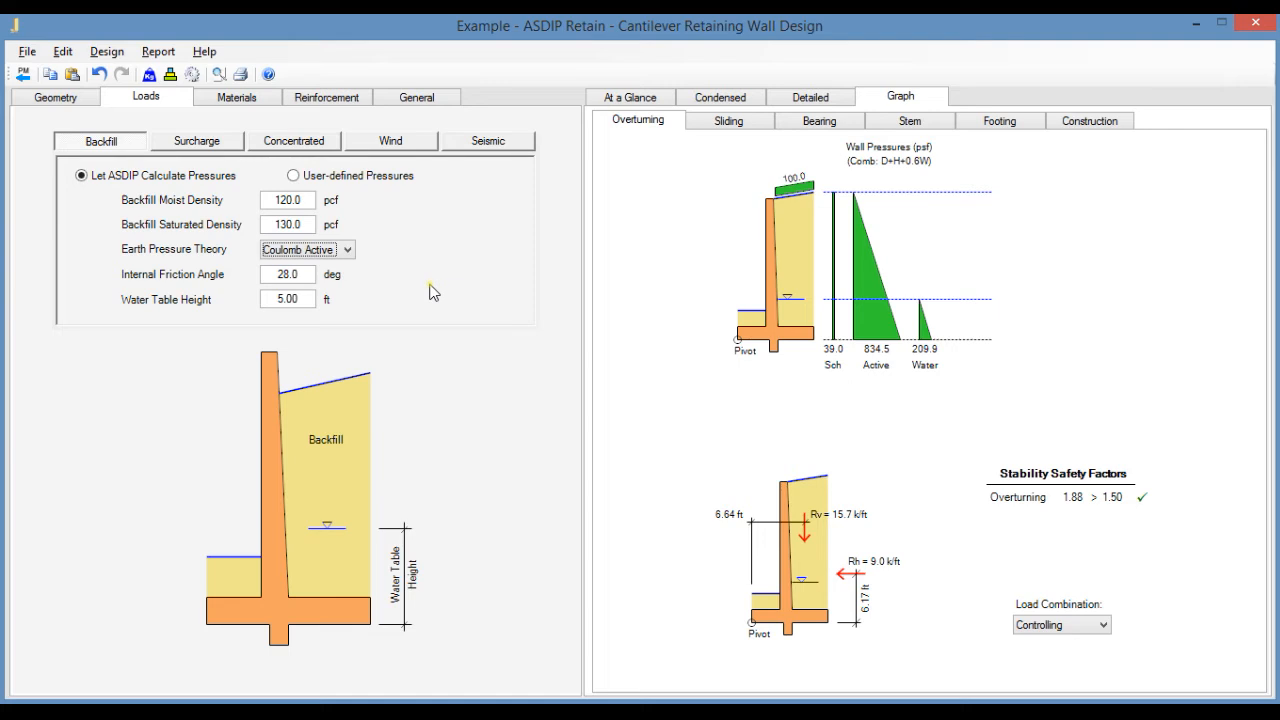
mouse_move(712, 312)
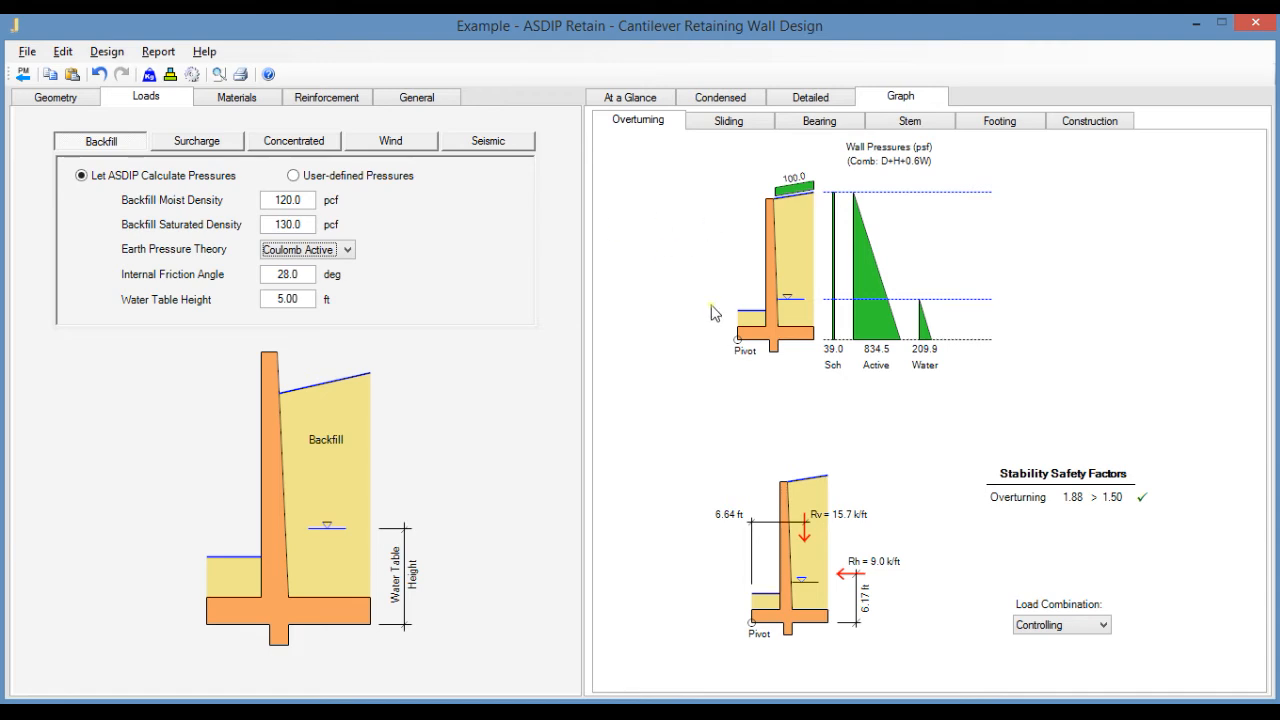
mouse_move(744, 298)
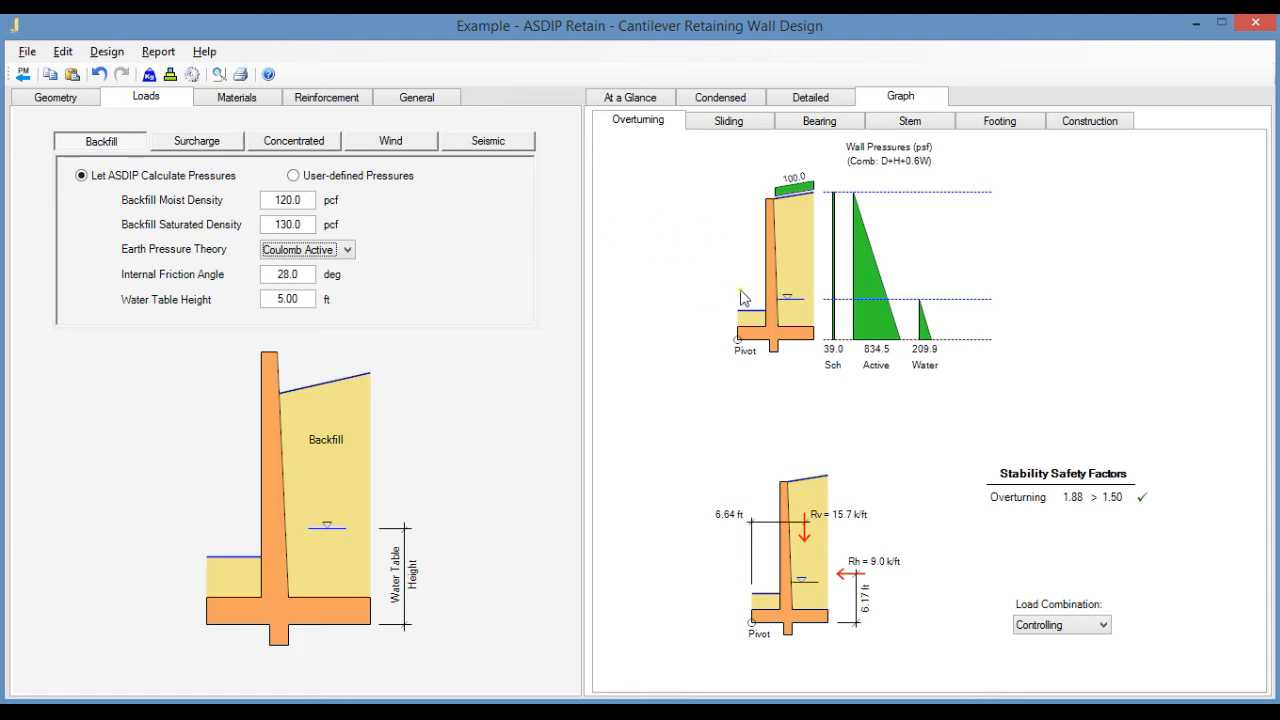
mouse_move(820, 300)
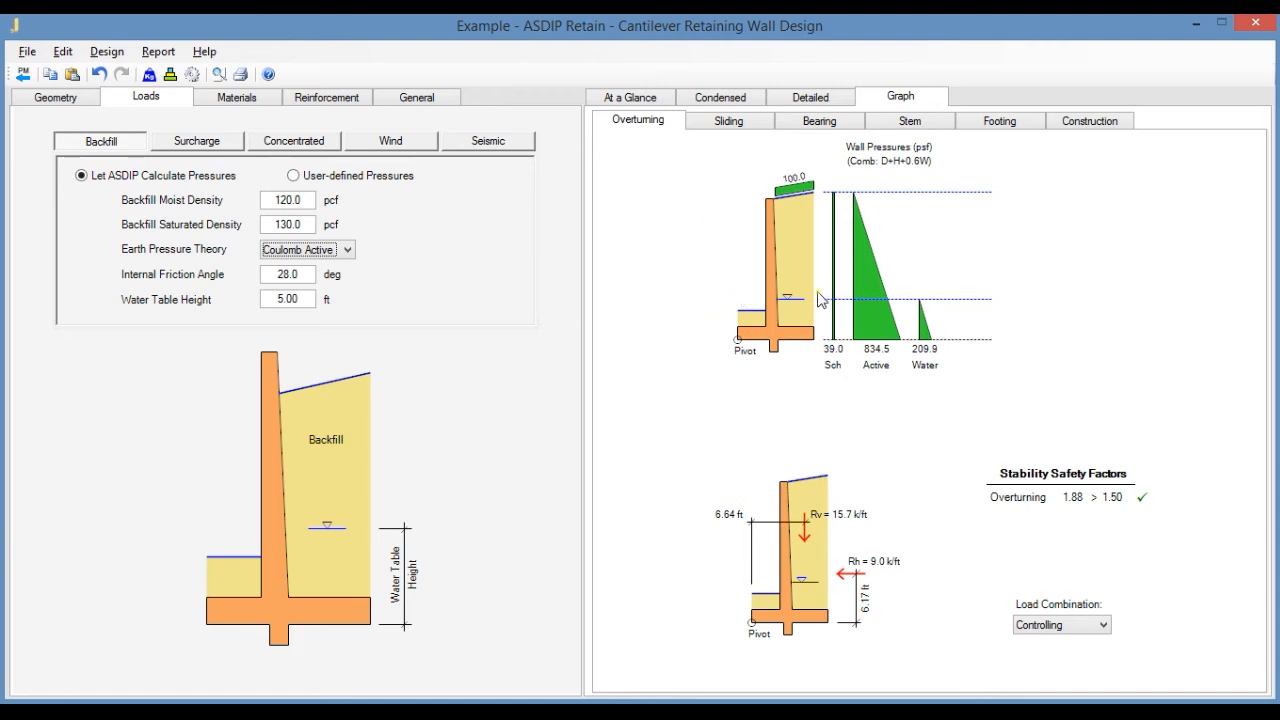
mouse_move(900, 260)
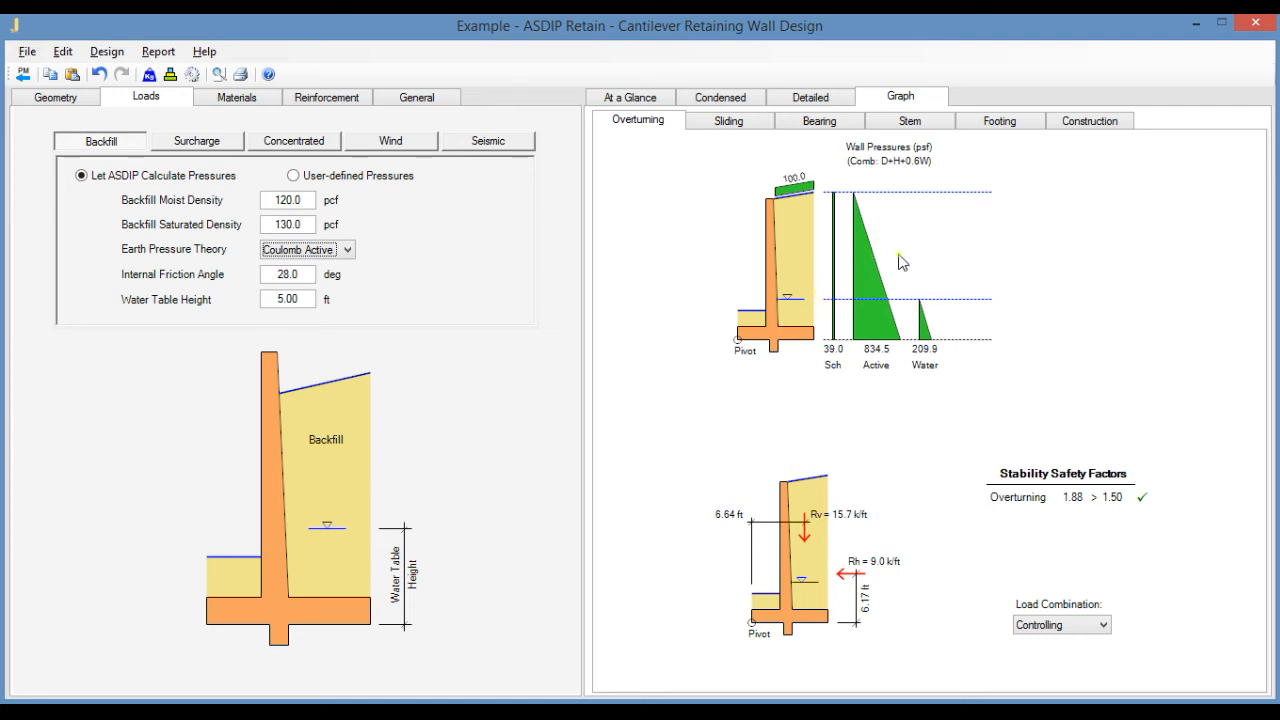
mouse_move(844, 250)
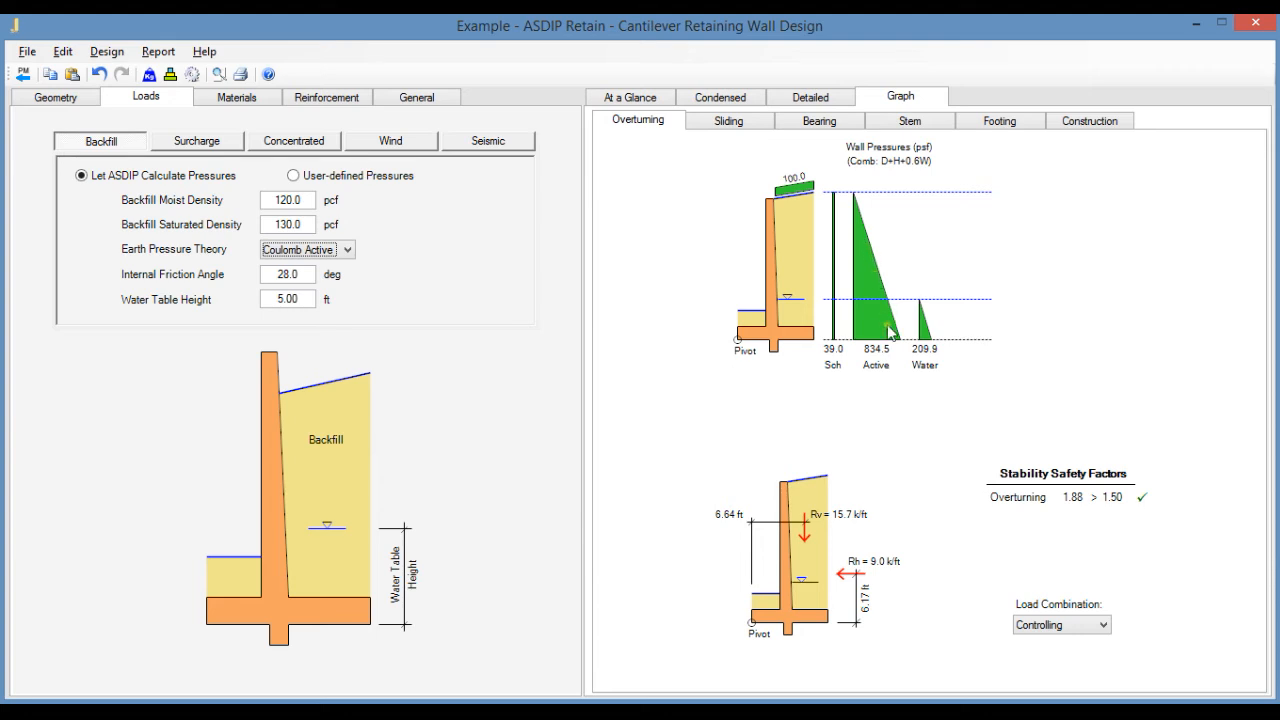
mouse_move(910, 342)
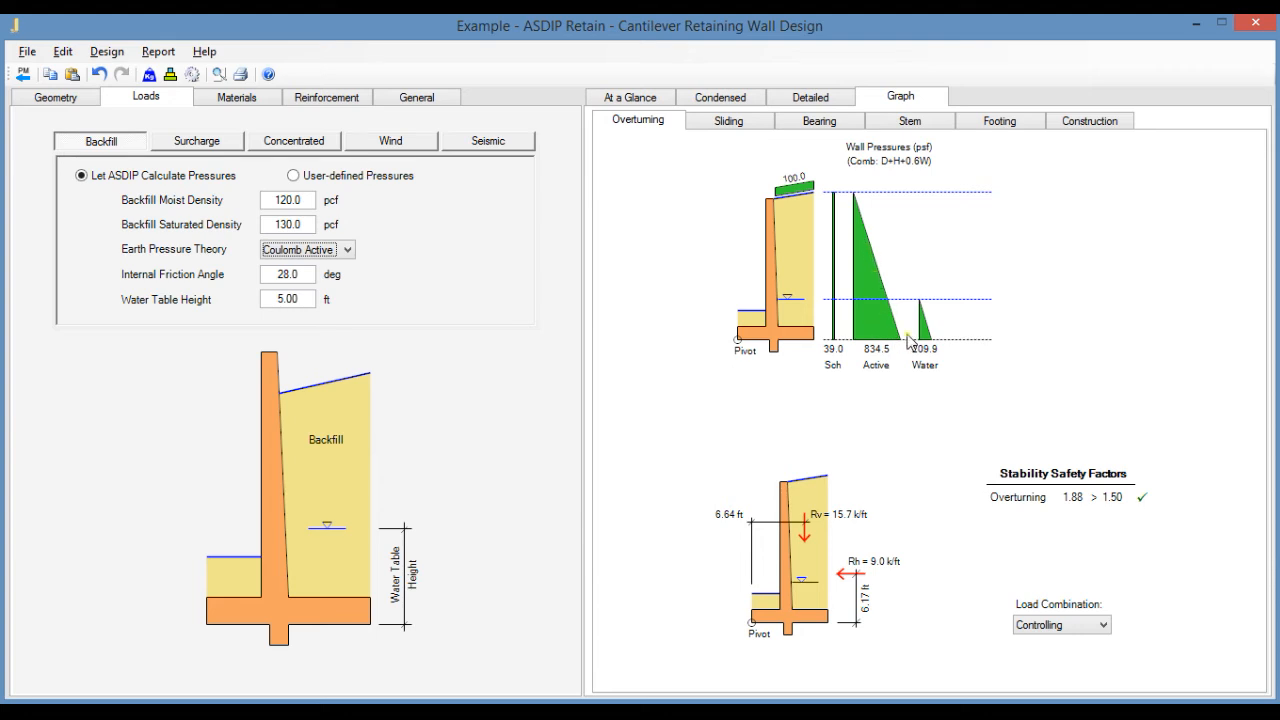
mouse_move(904, 334)
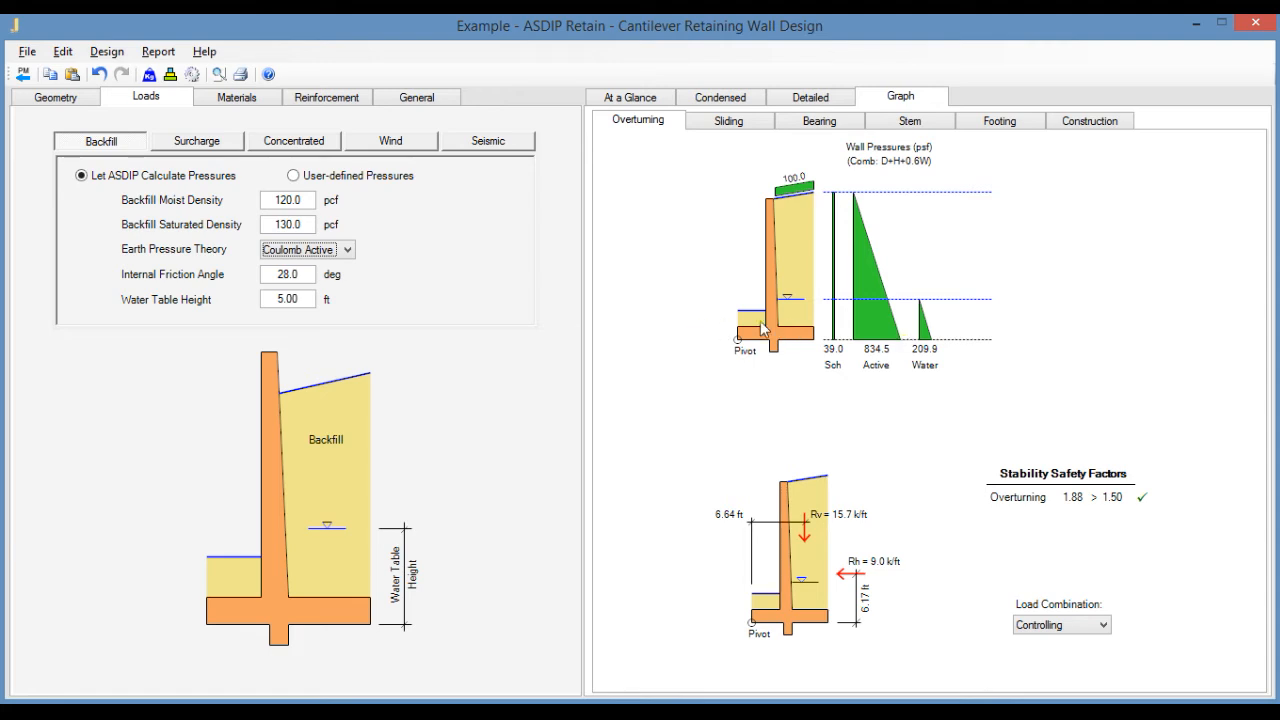
mouse_move(428, 268)
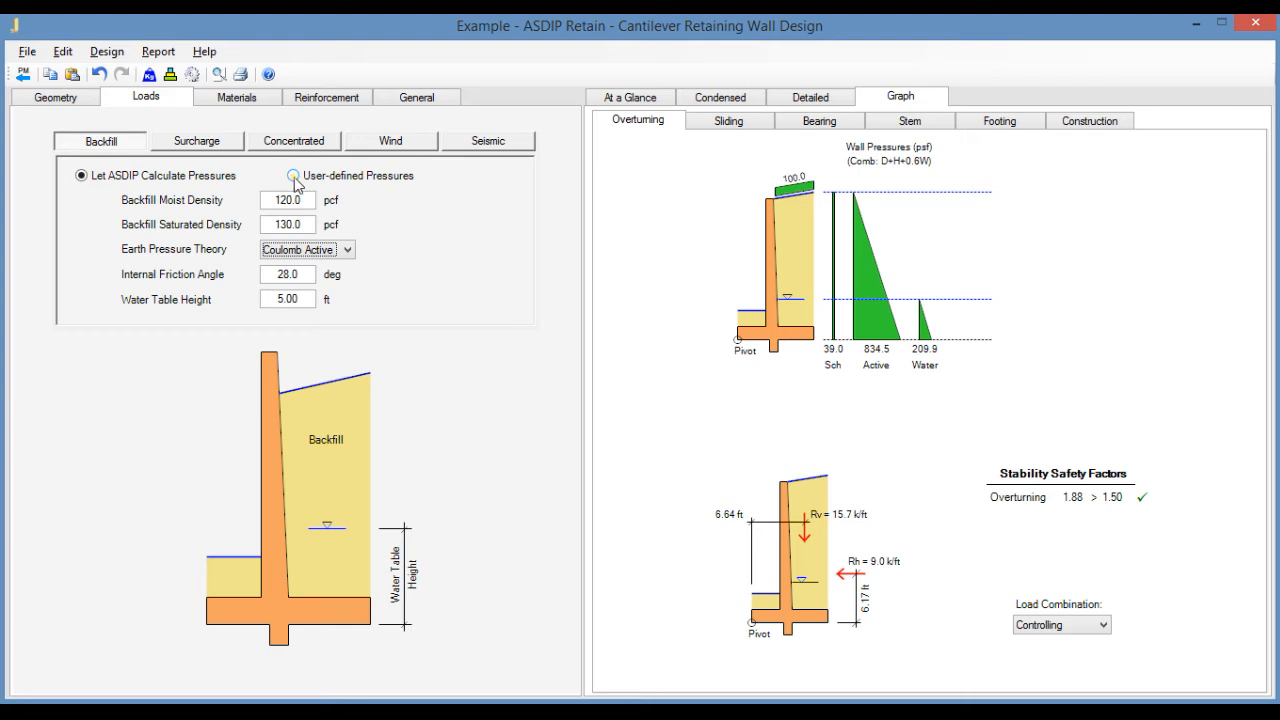
Switch the backfill to user-defined pressures of 150 psf top and 500 psf bottom.
left_click(292, 176)
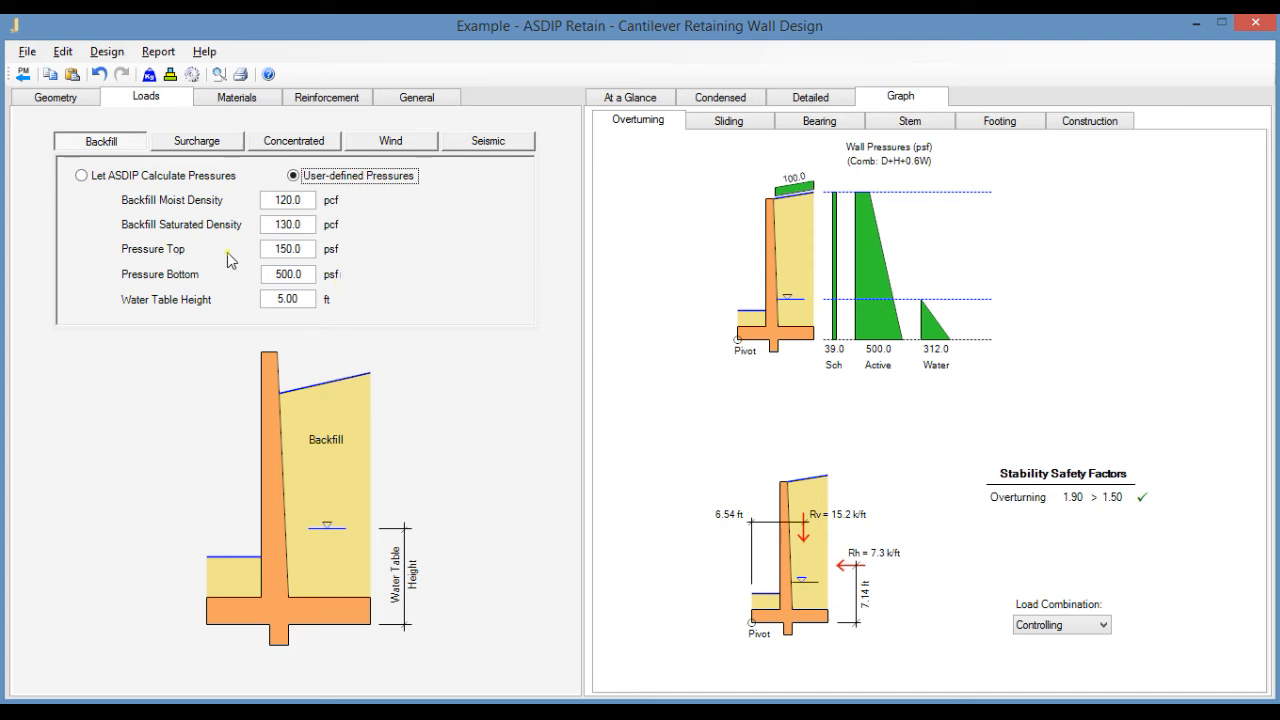
left_click(288, 248)
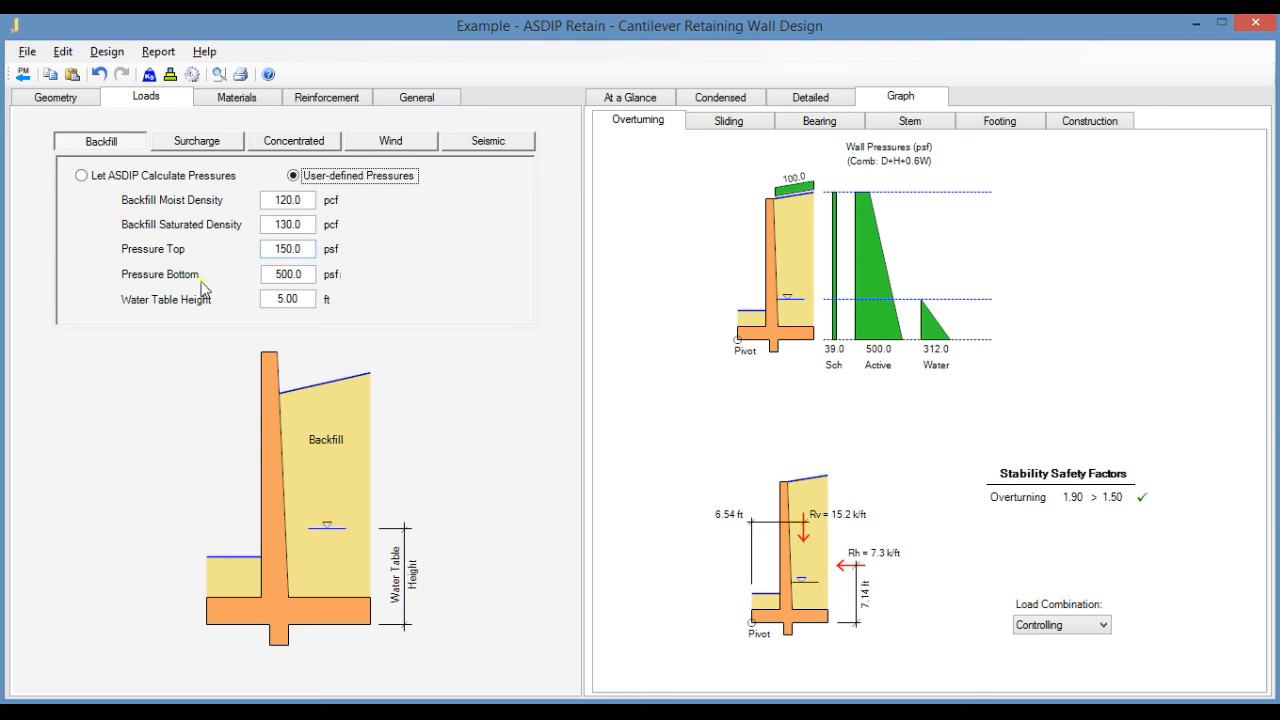
mouse_move(440, 280)
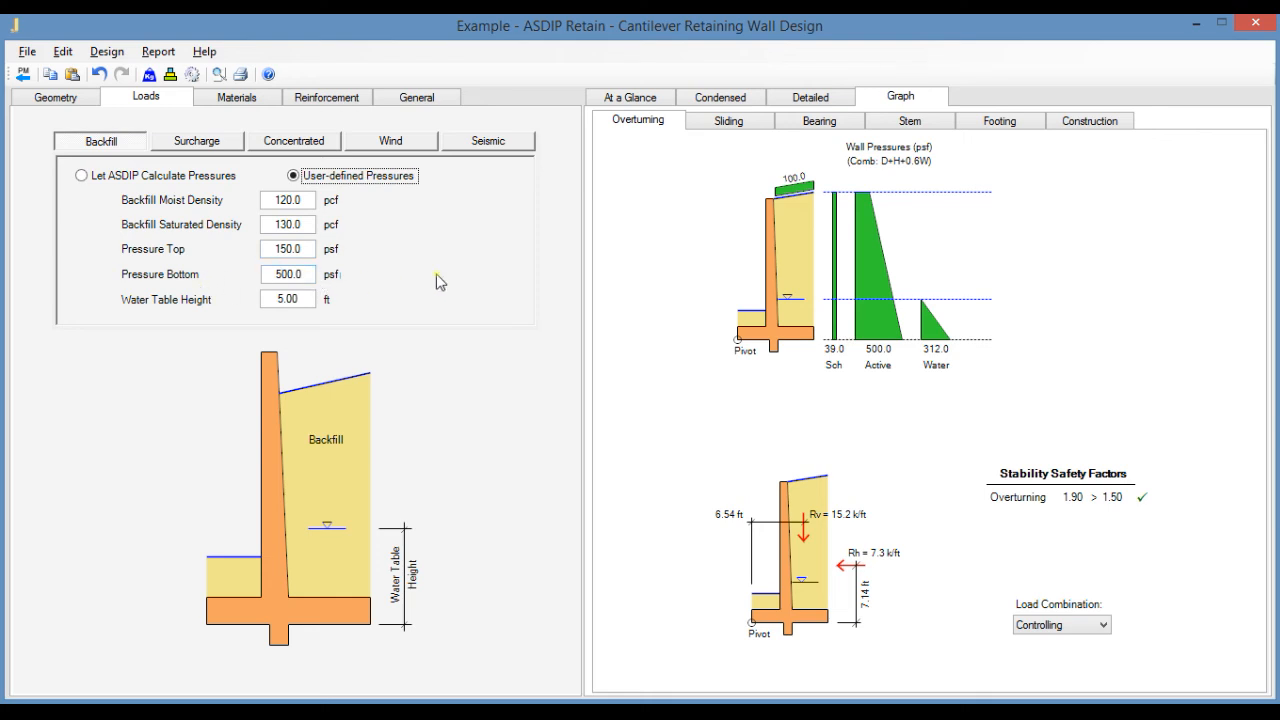
mouse_move(858, 210)
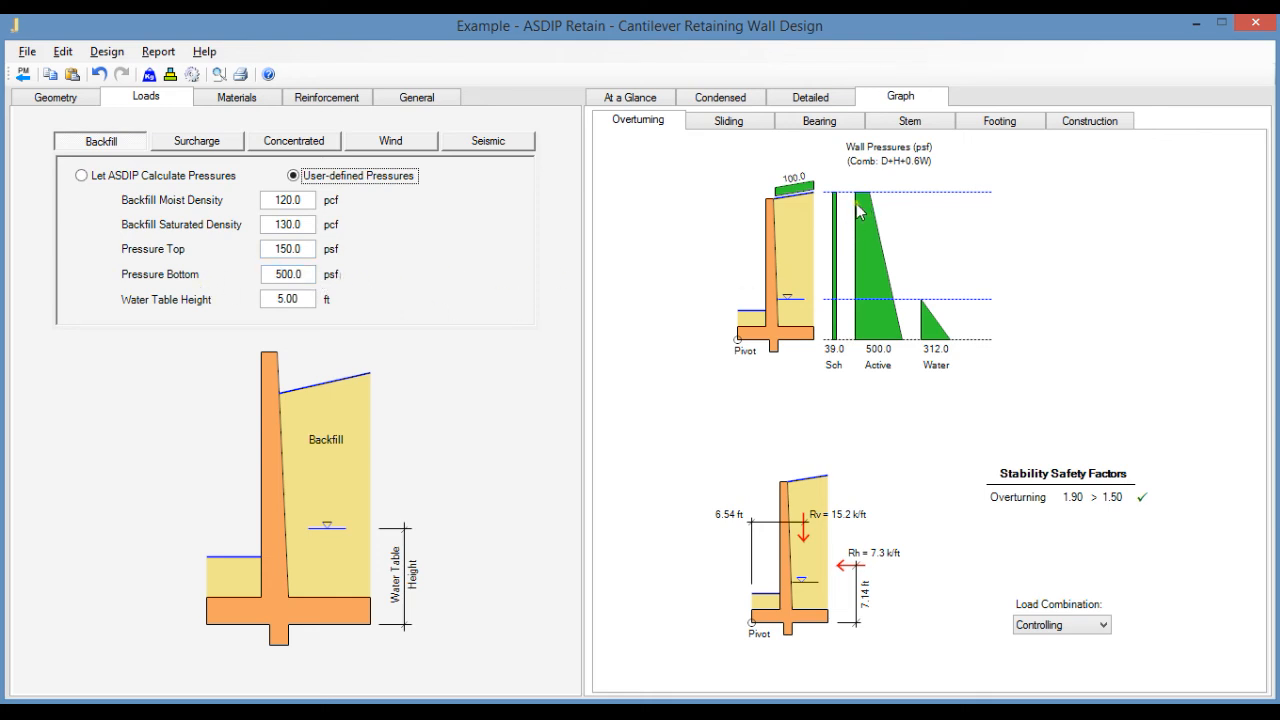
mouse_move(864, 308)
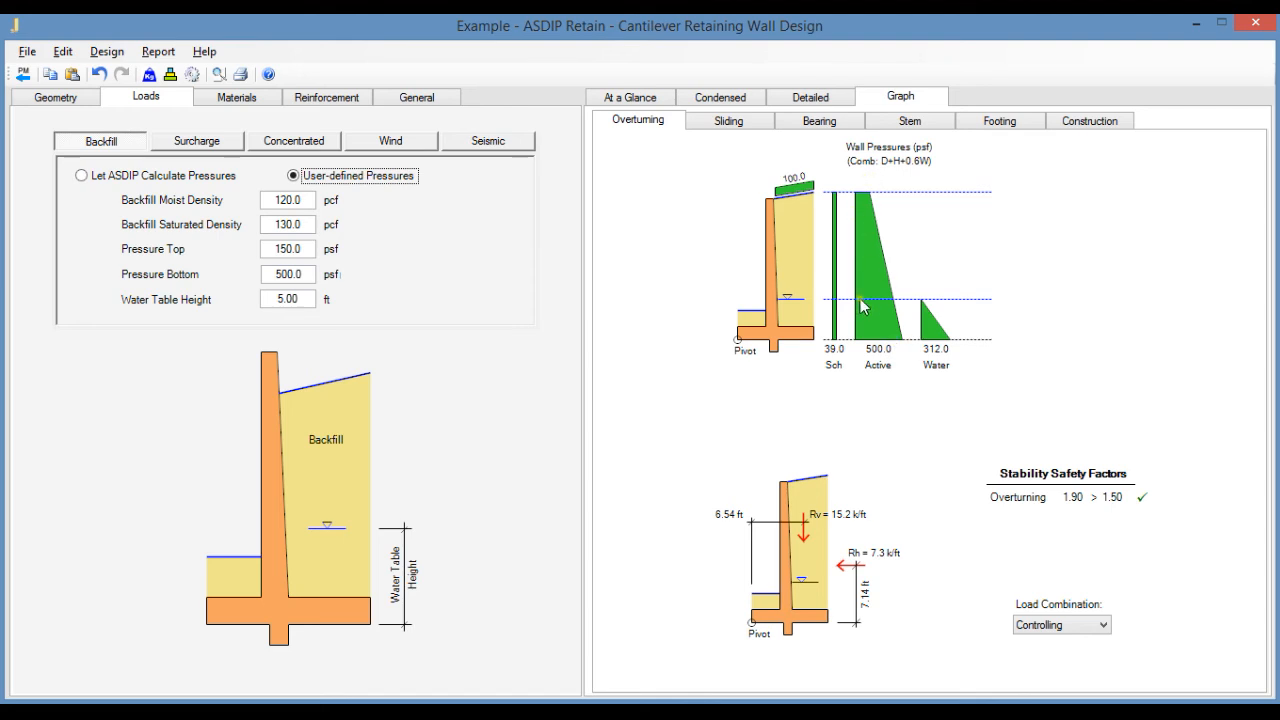
mouse_move(890, 318)
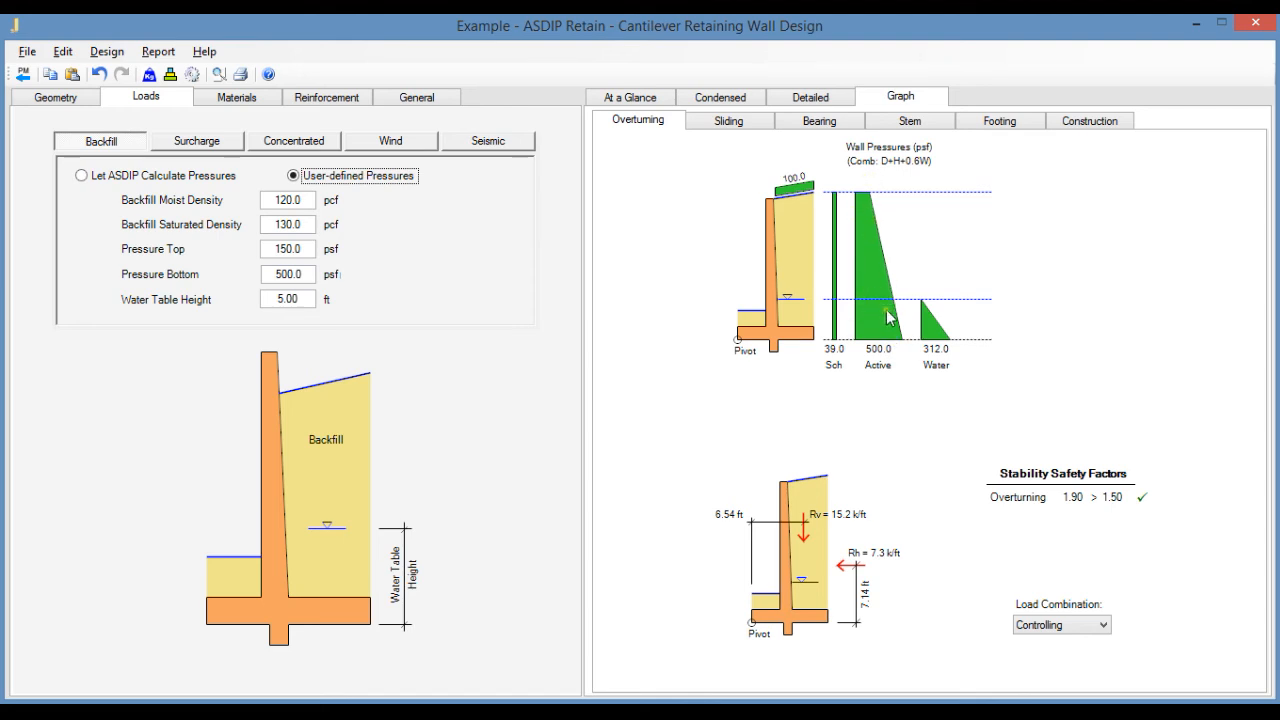
mouse_move(908, 304)
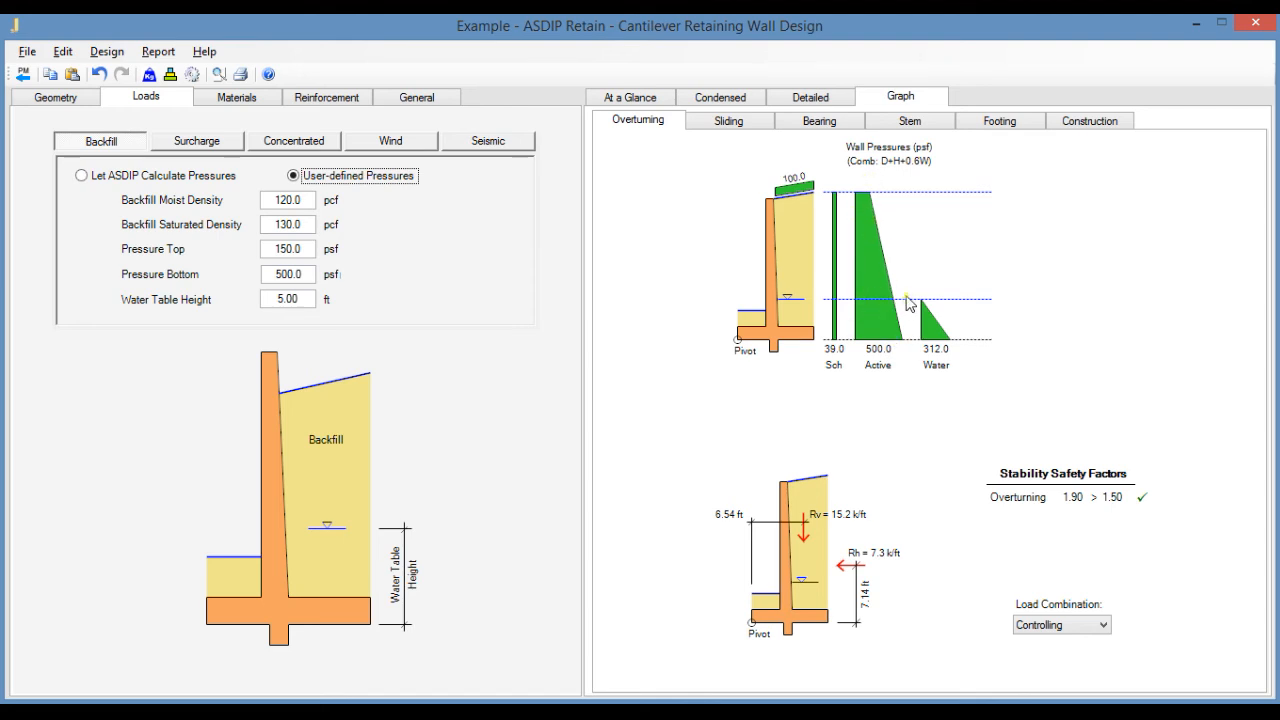
mouse_move(912, 296)
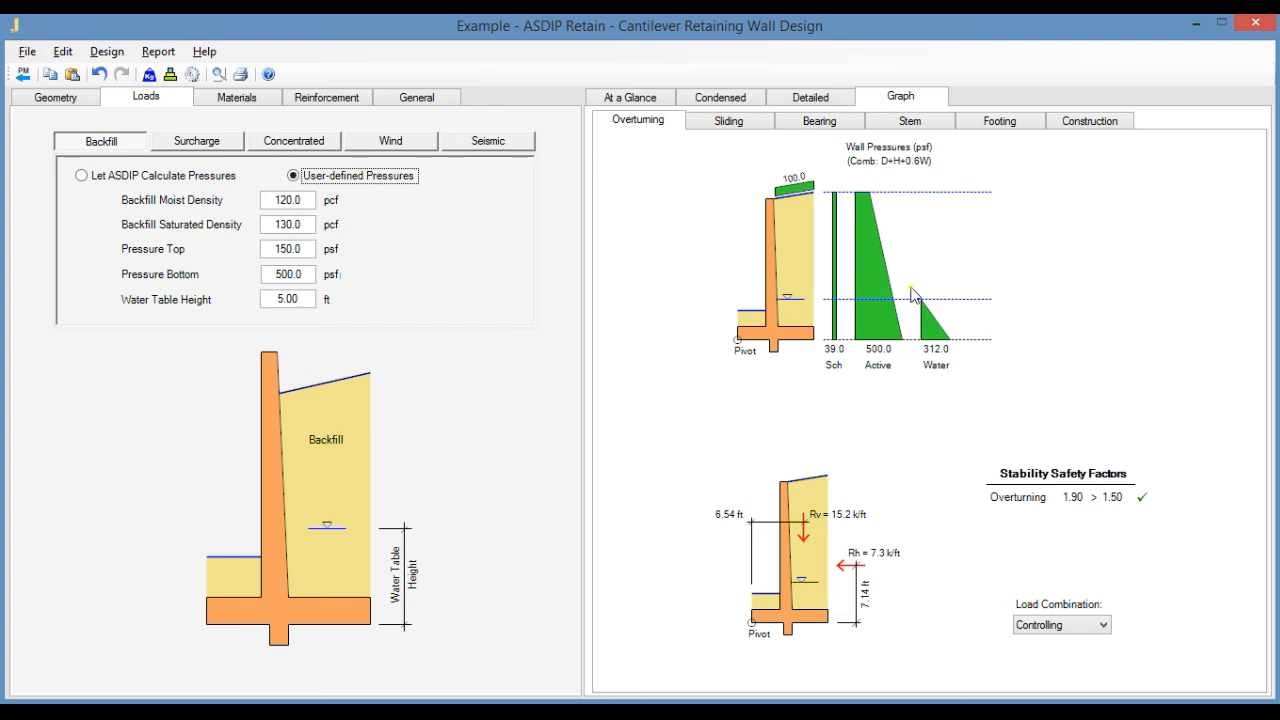
mouse_move(690, 176)
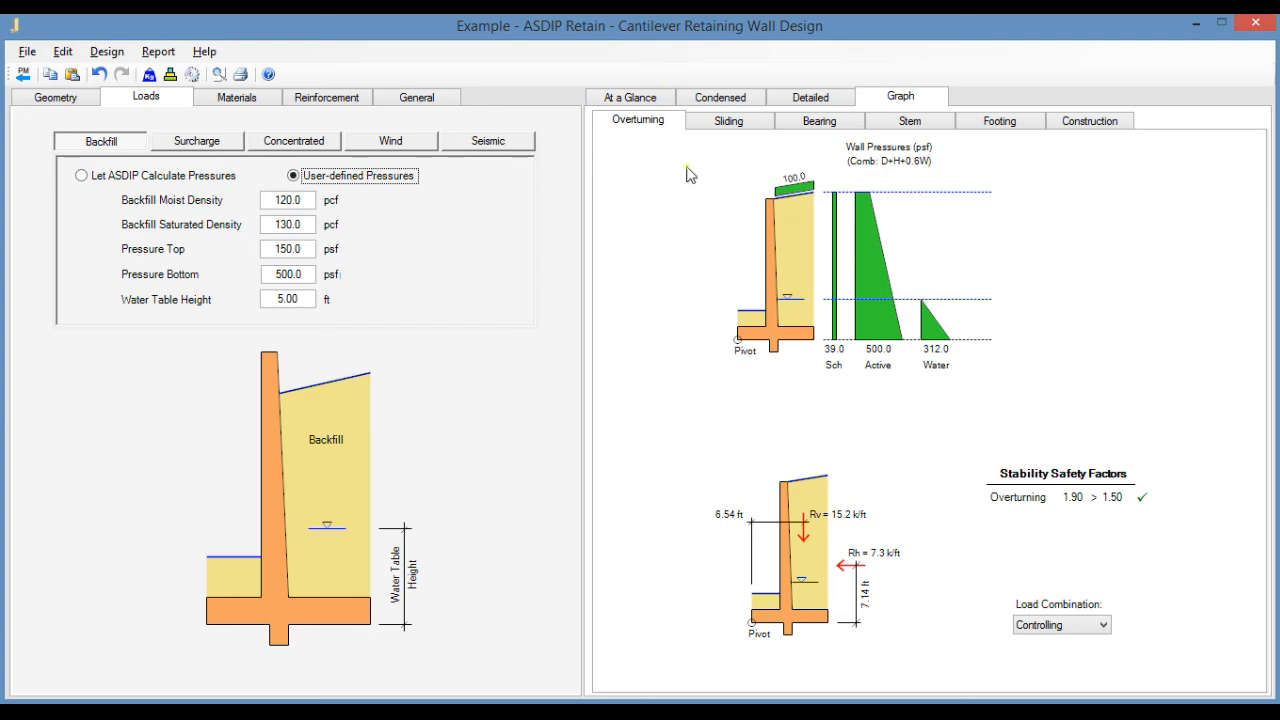
left_click(728, 120)
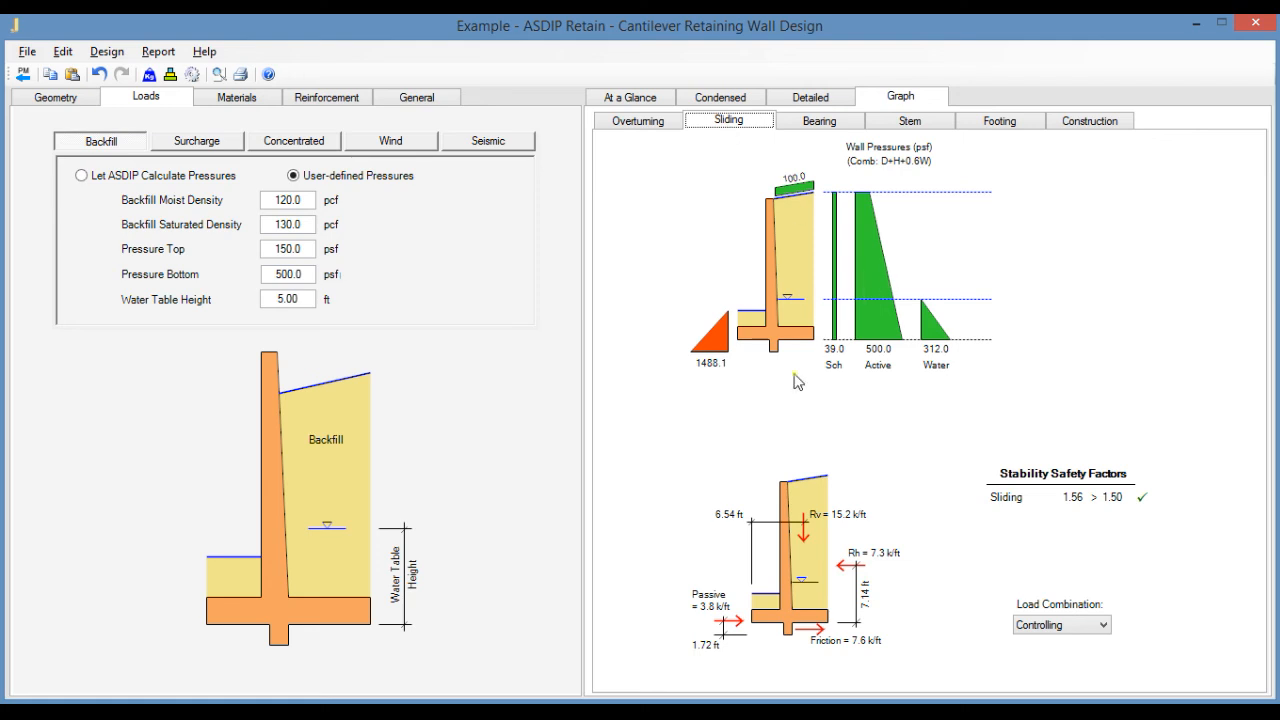
left_click(820, 120)
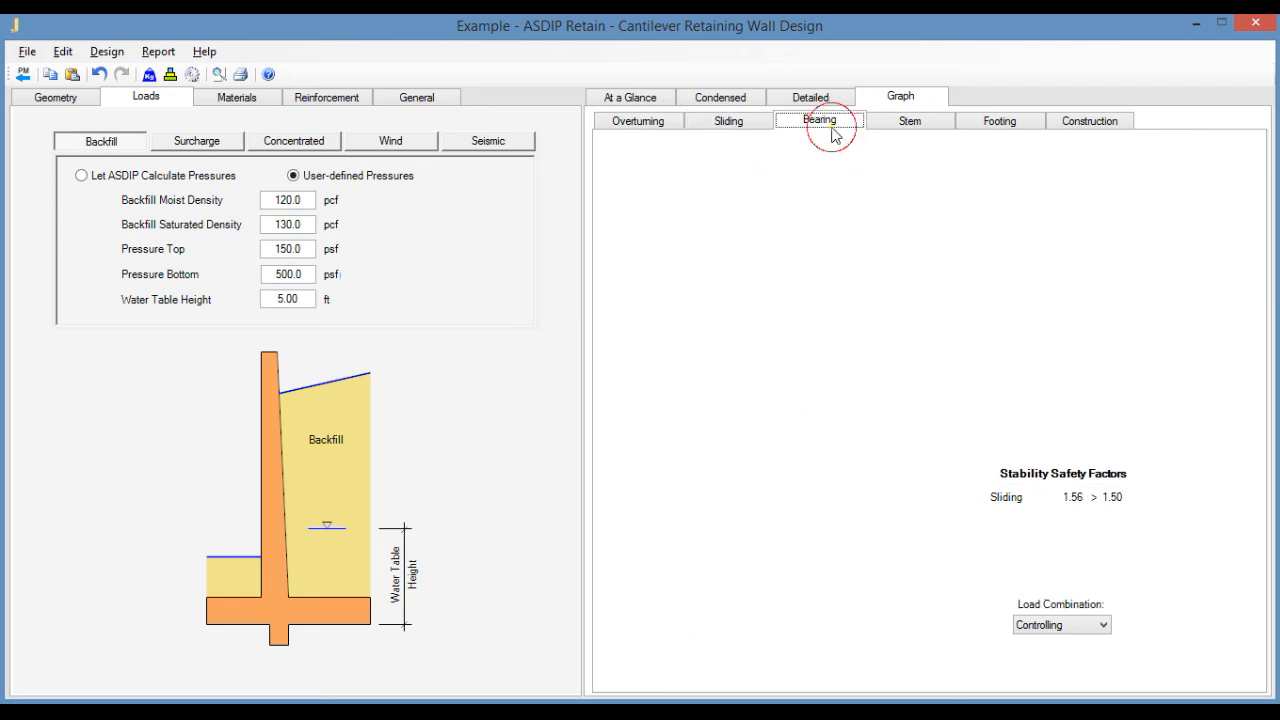
left_click(820, 120)
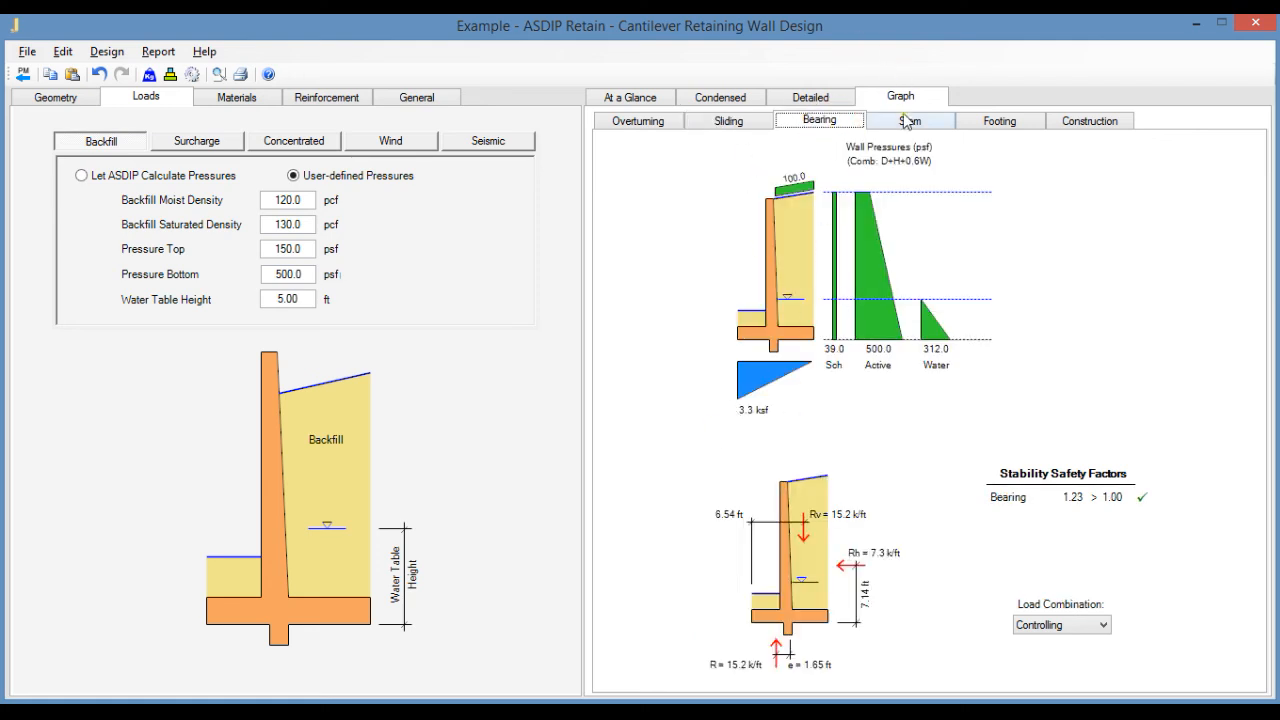
left_click(908, 120)
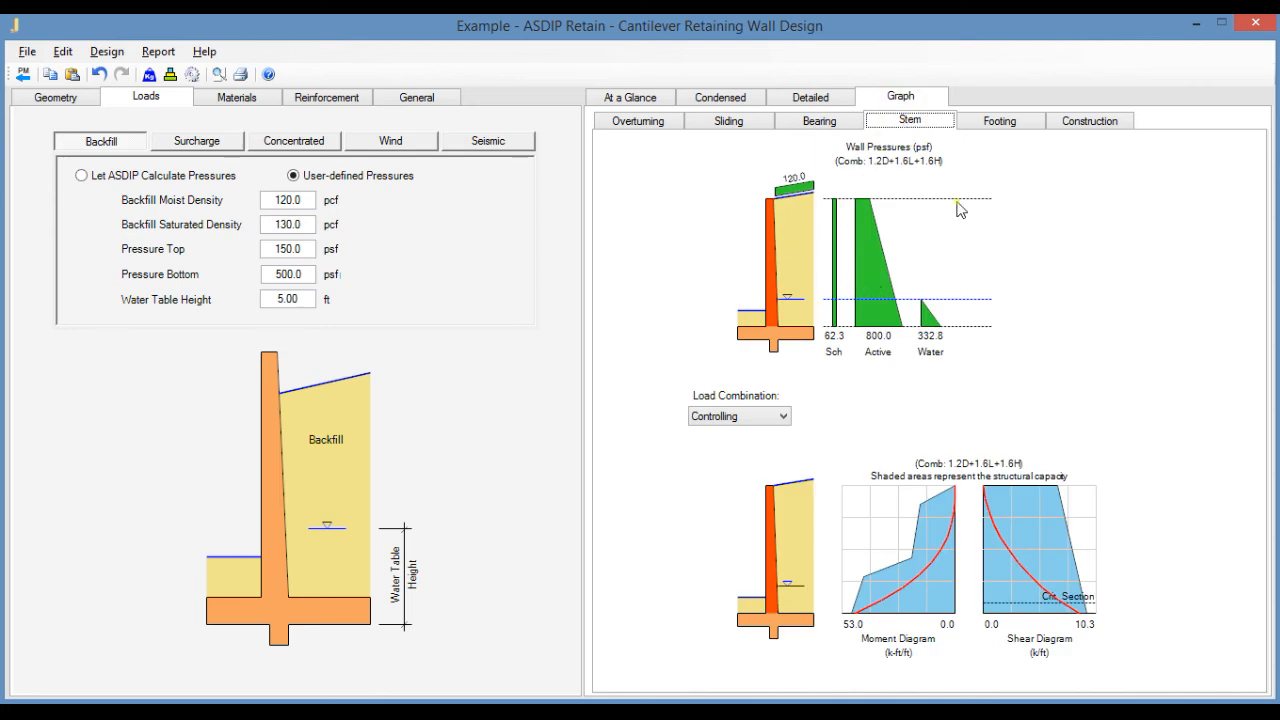
mouse_move(990, 144)
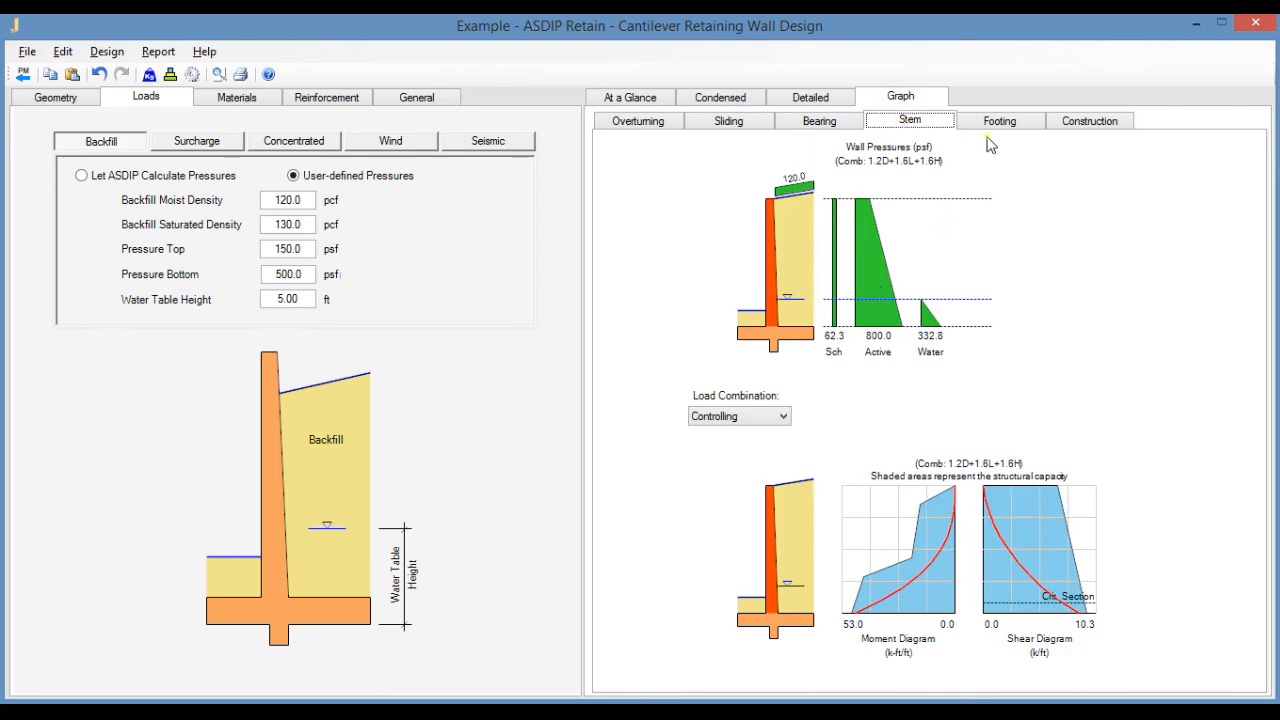
left_click(1000, 120)
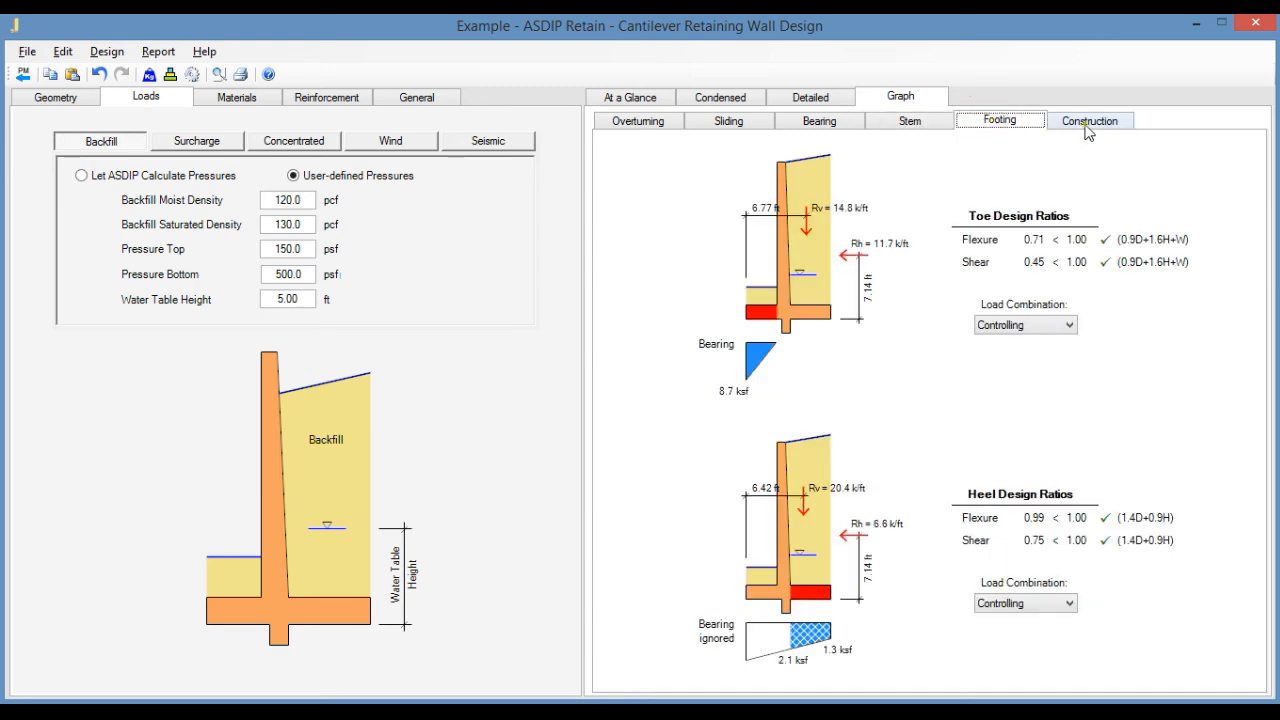
left_click(636, 120)
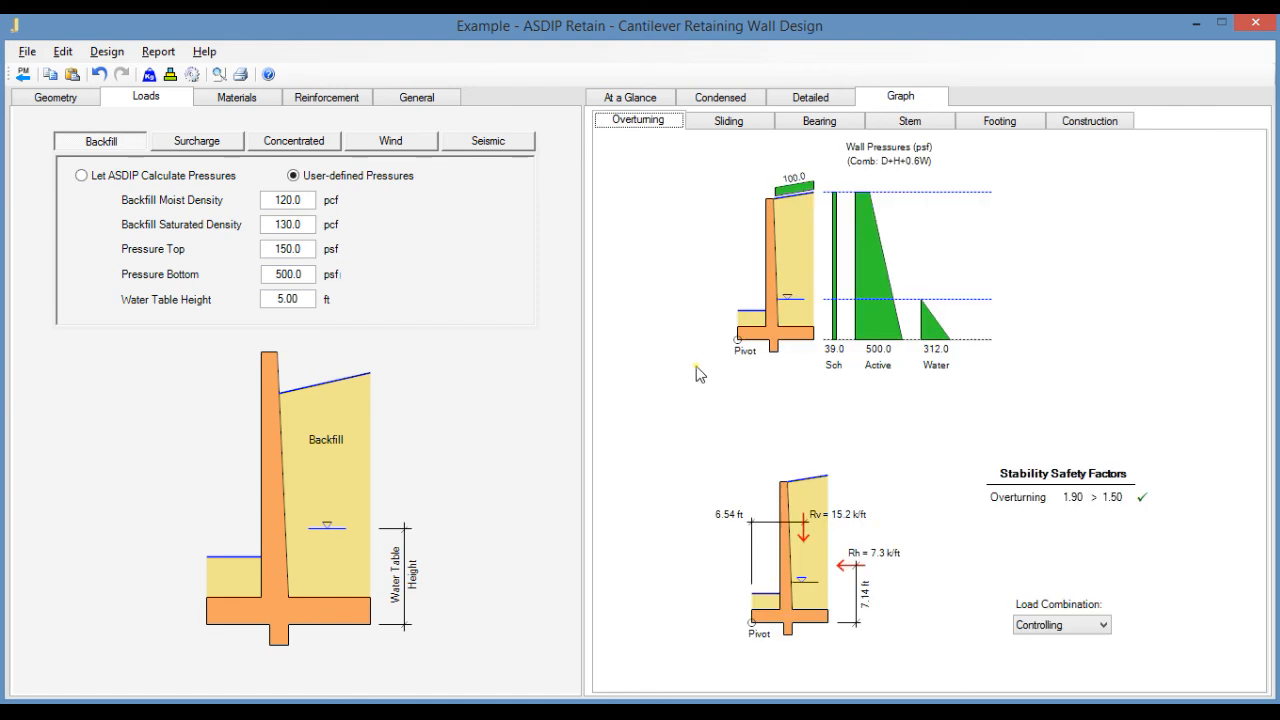
mouse_move(692, 376)
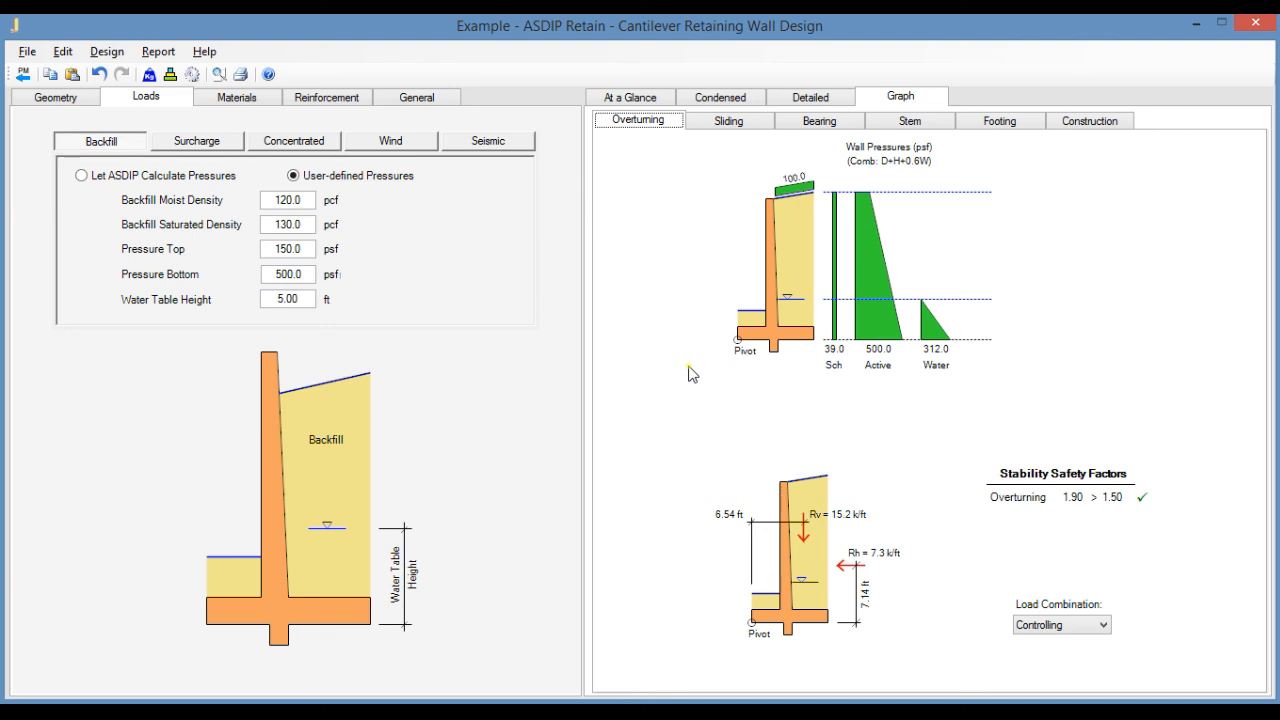
mouse_move(660, 382)
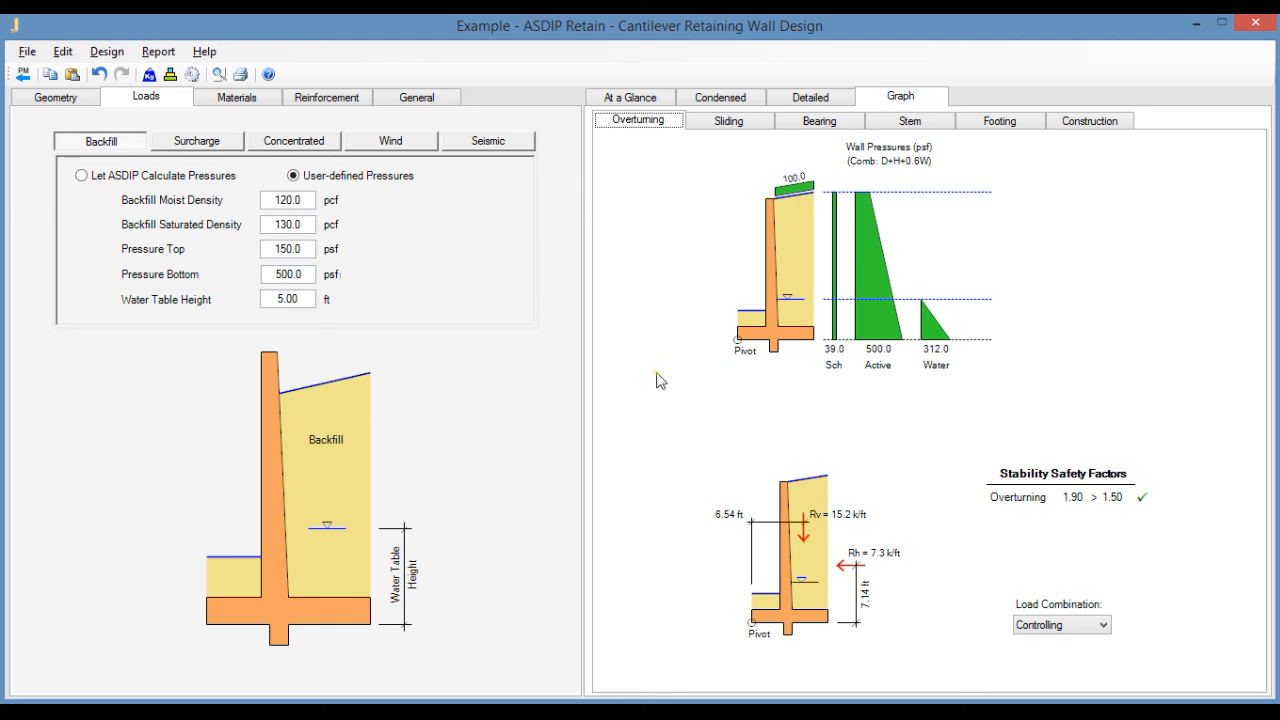